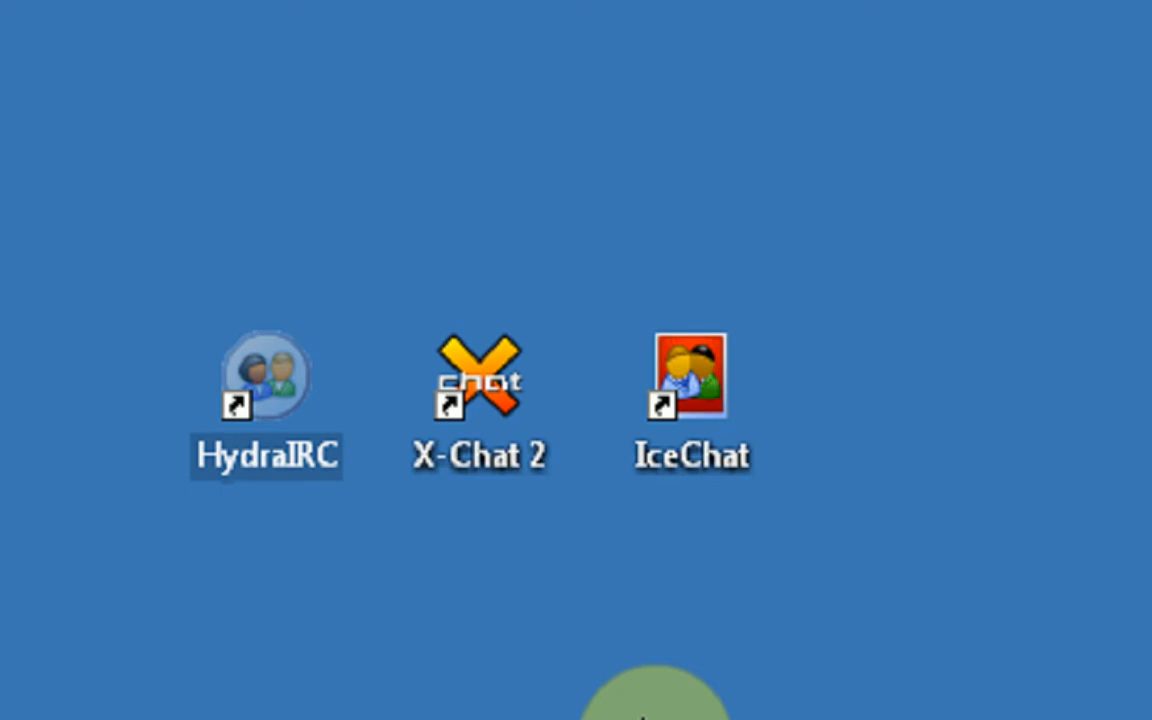
Launch IceChat in #Reecebullet and widen the nick list to reveal members' host addresses.
click(692, 378)
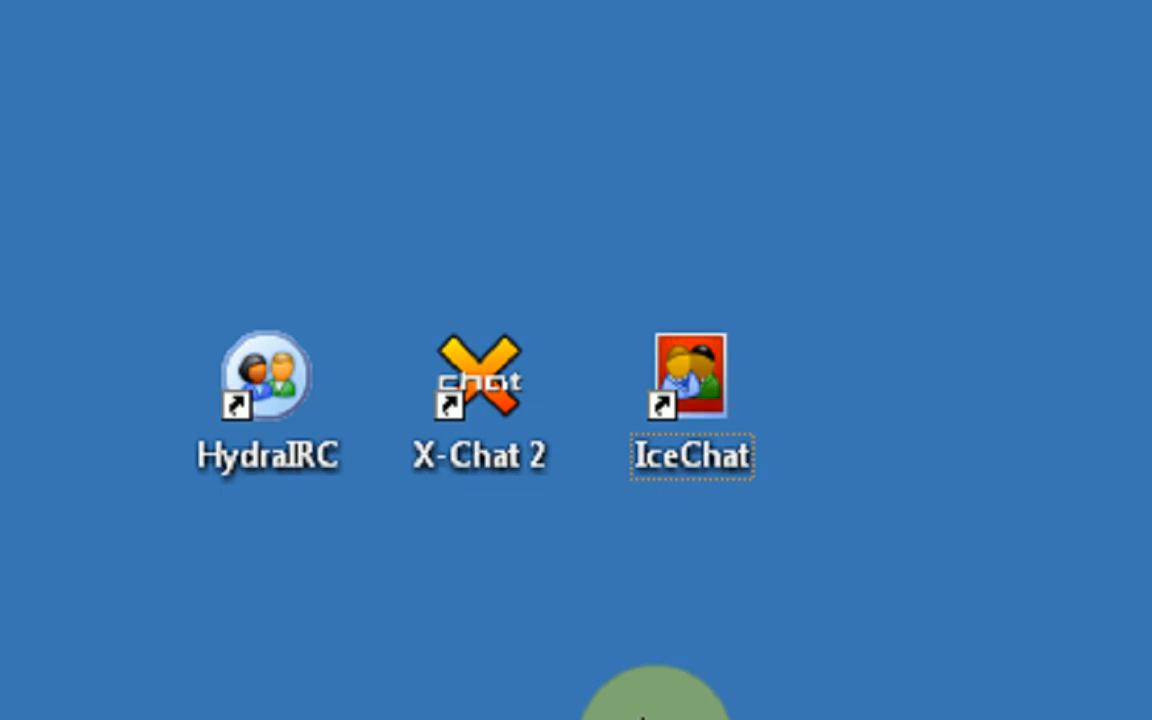
mouse_move(725, 425)
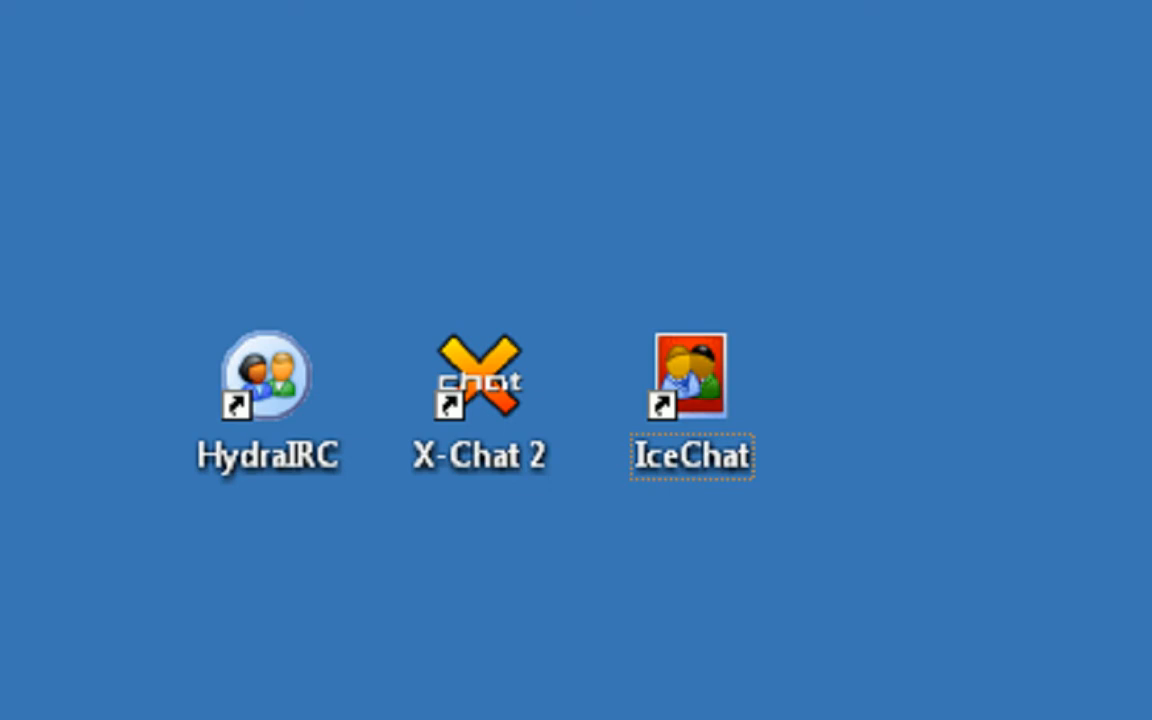
double_click(690, 380)
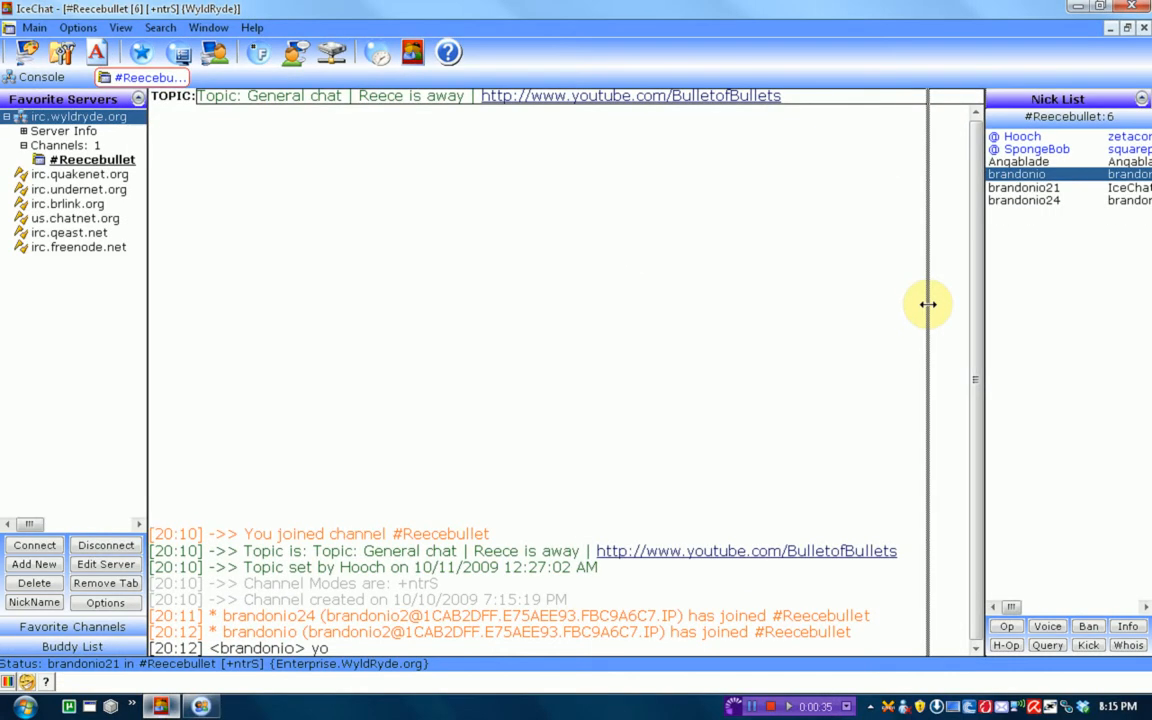
drag(927, 304, 878, 312)
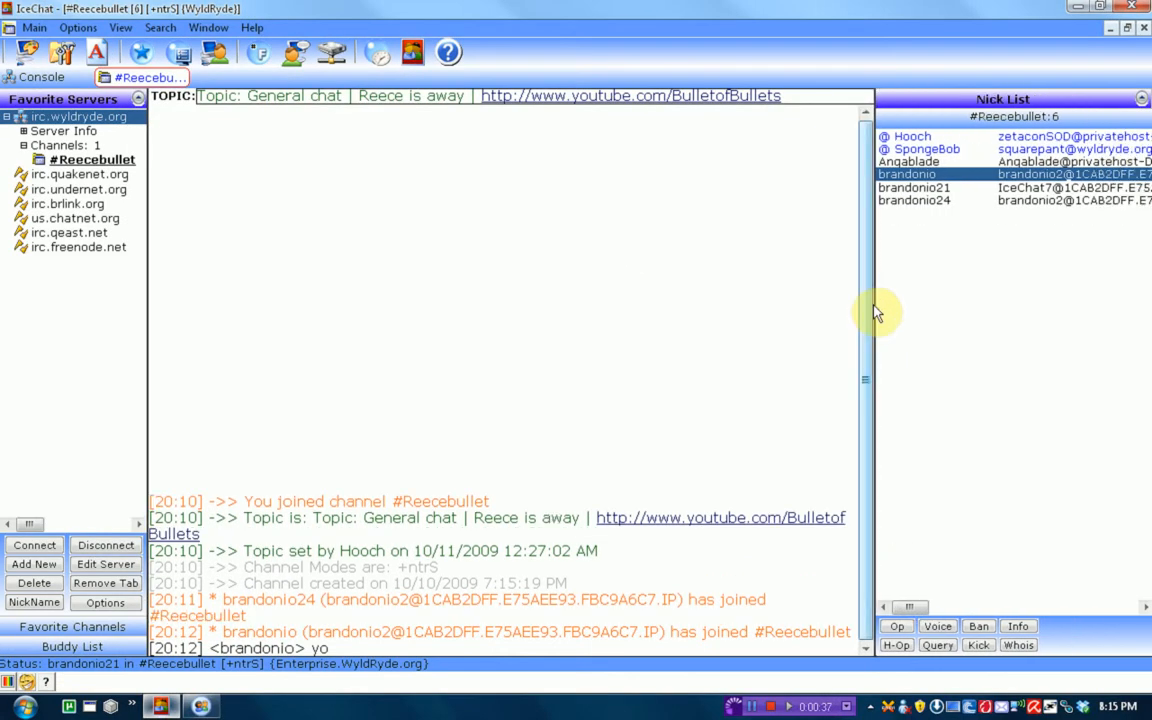
mouse_move(446, 610)
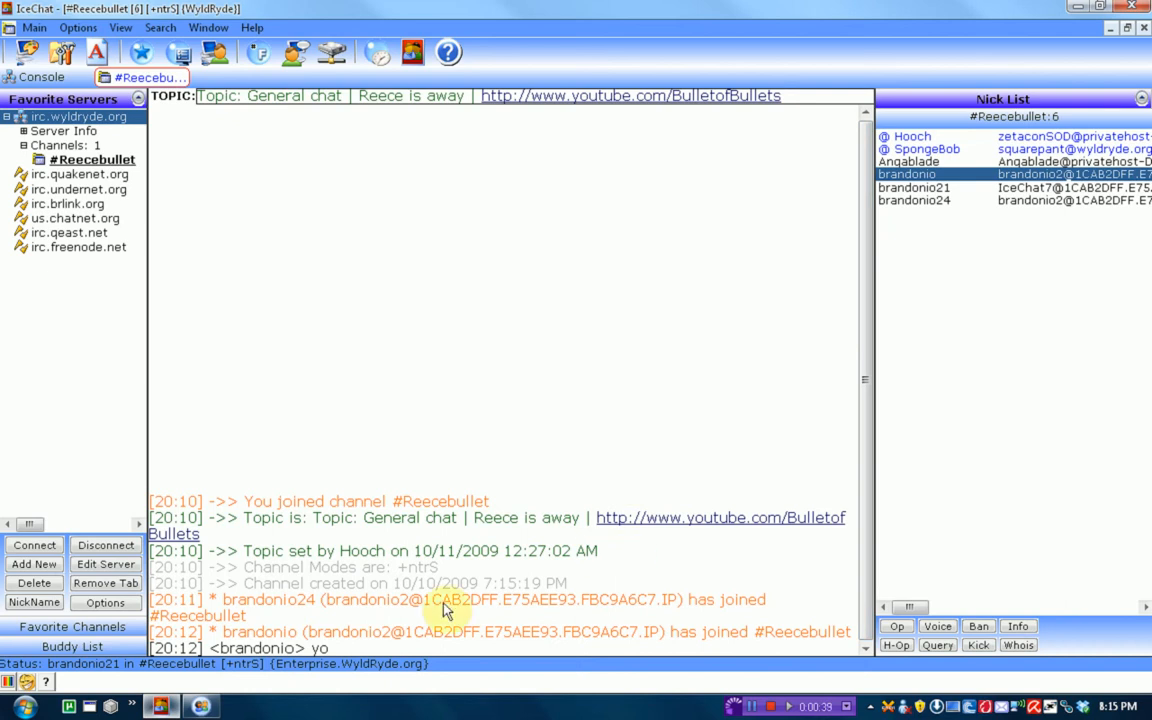
mouse_move(205, 520)
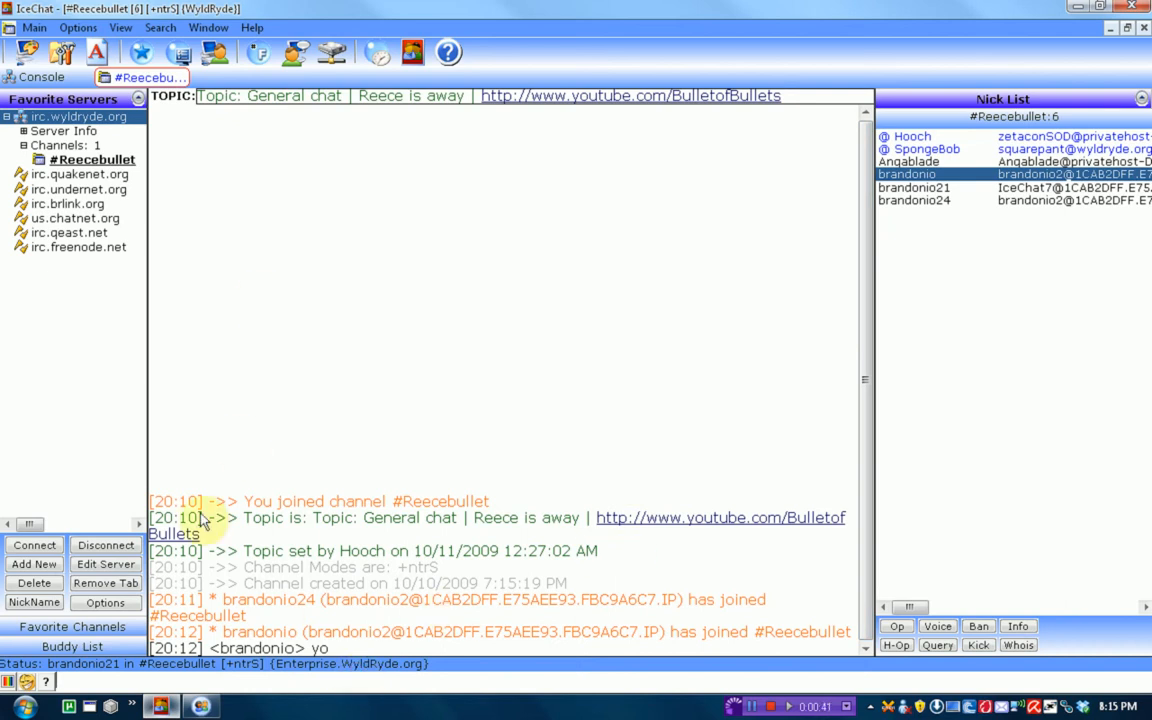
mouse_move(1110, 110)
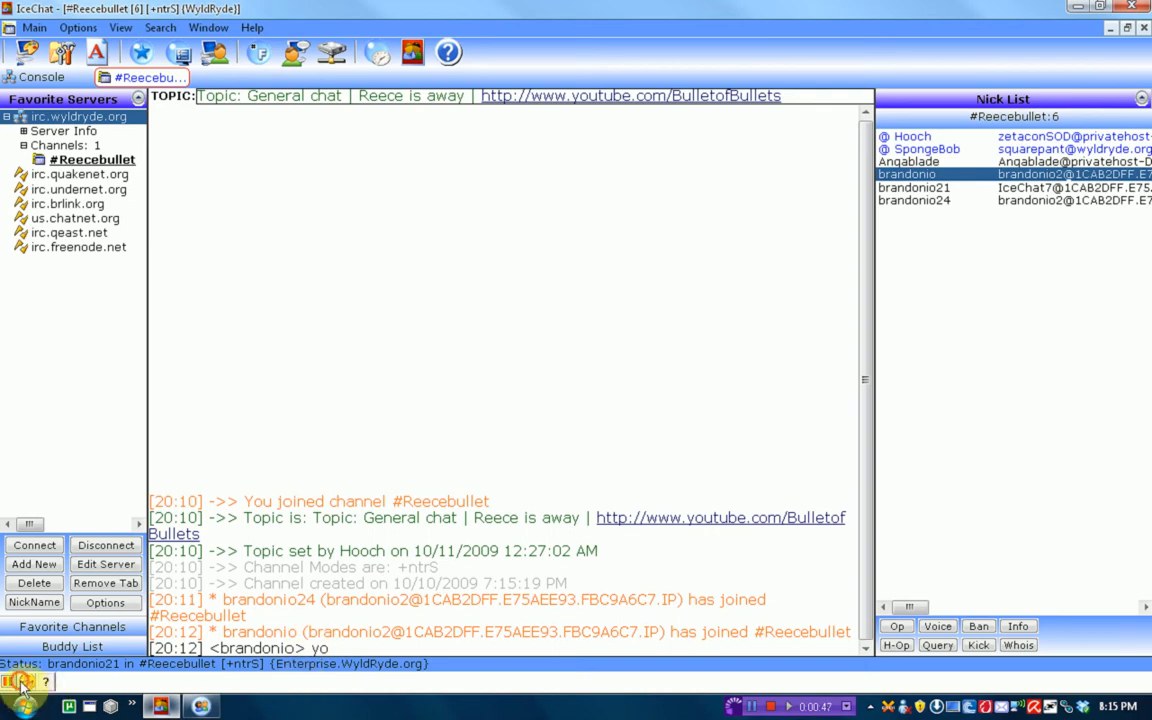
Launch HydraIRC, maximize the #reecebullet window, and send 'Lol' and 'as' to the channel.
click(12, 681)
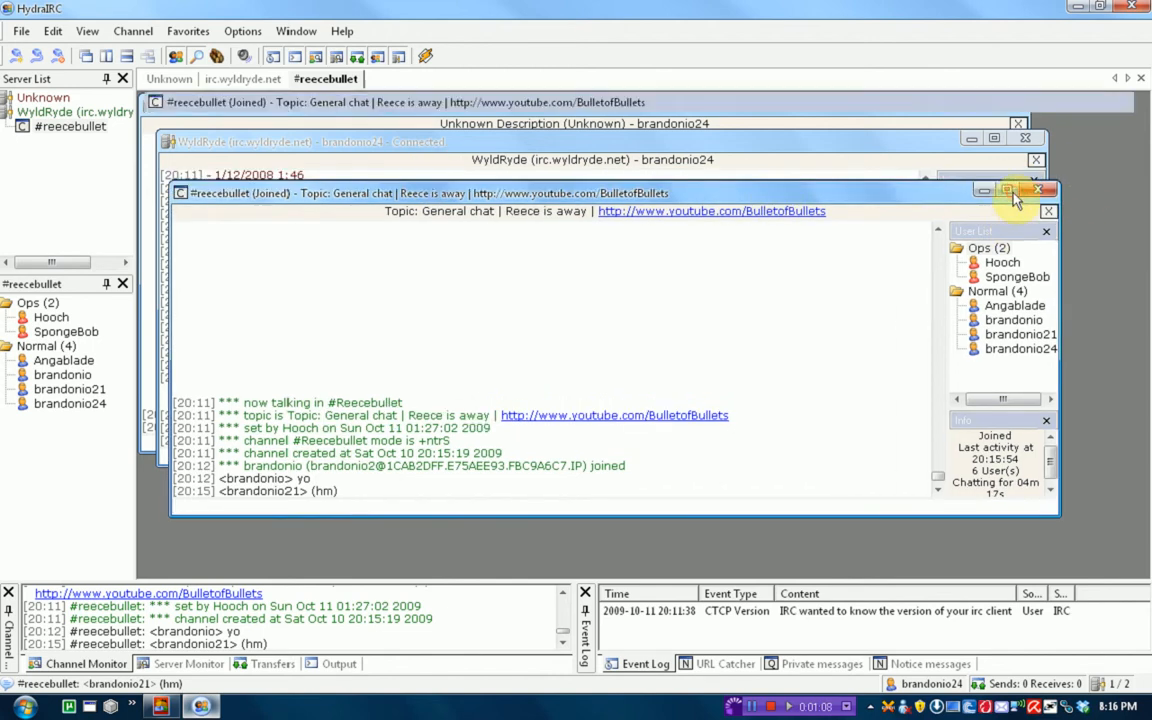
click(1008, 190)
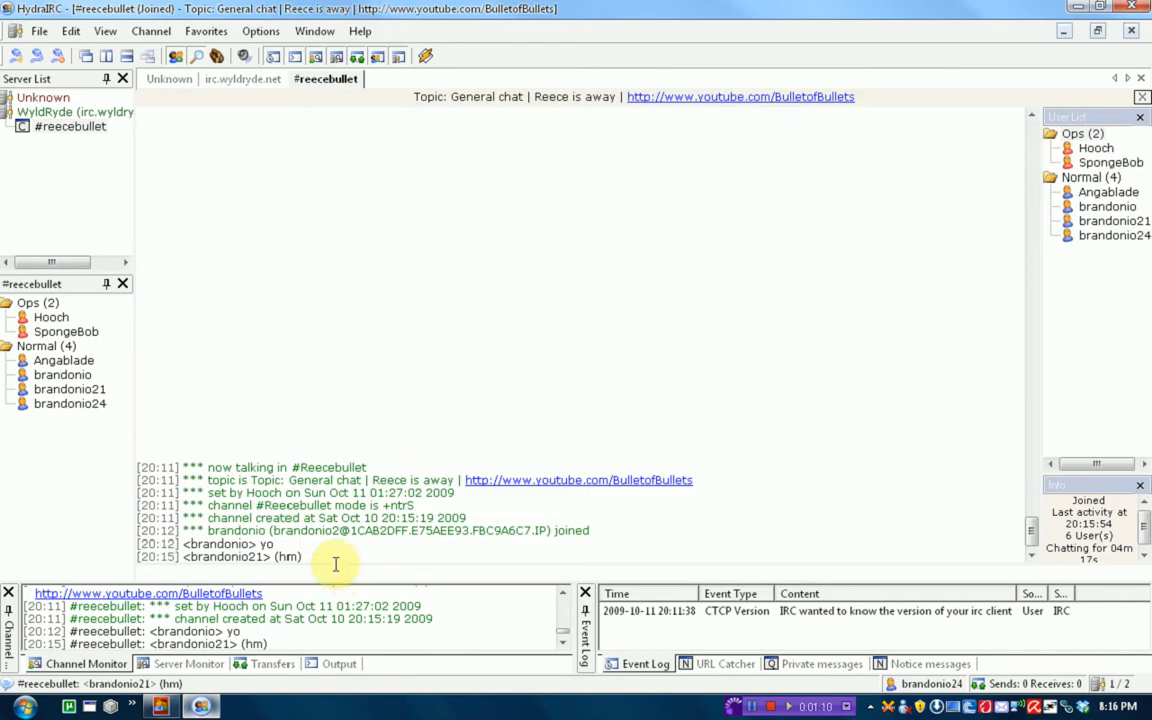
mouse_move(400, 544)
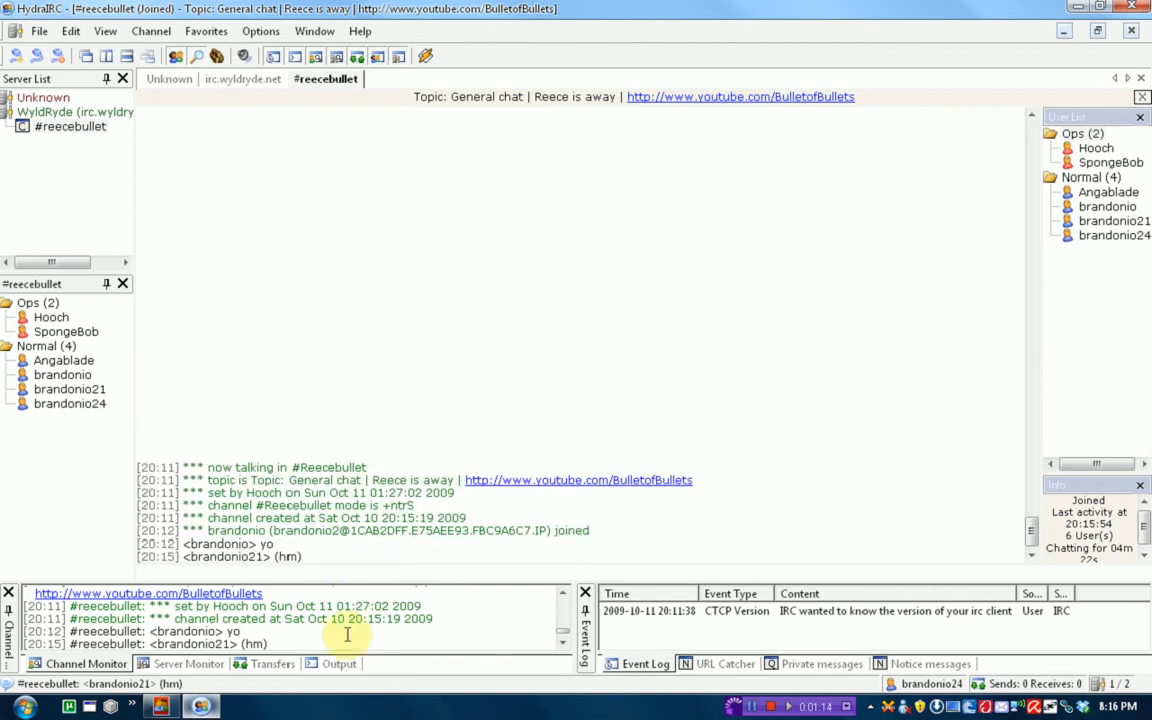
mouse_move(90, 592)
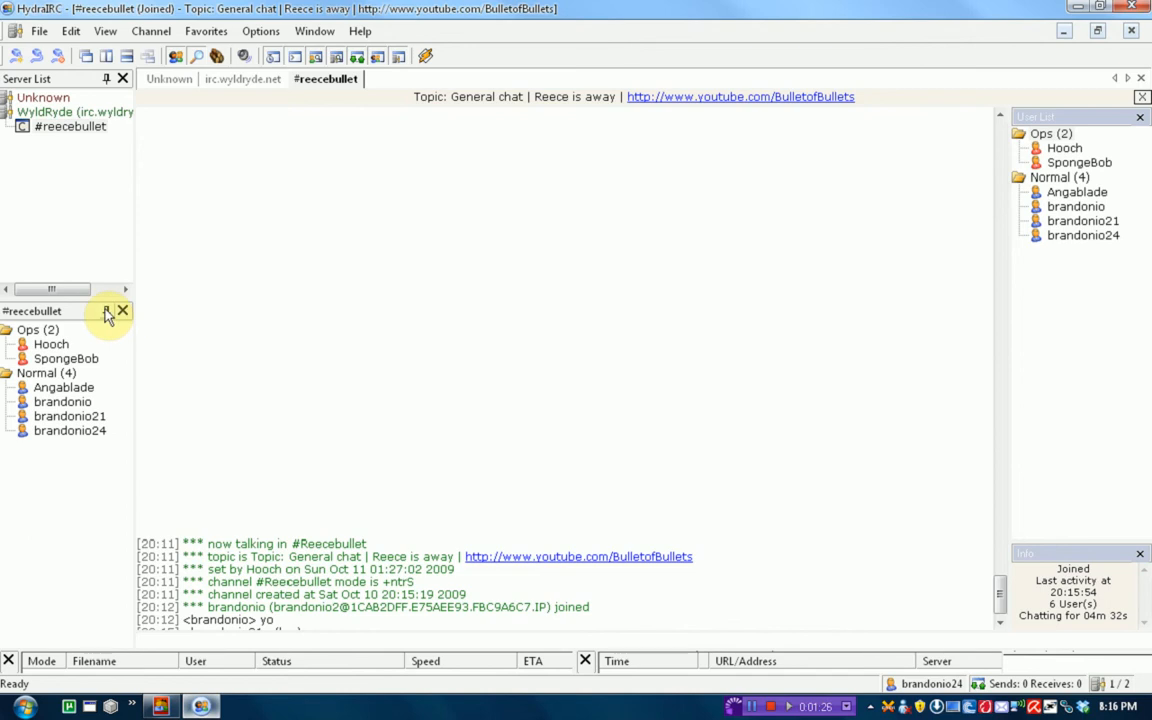
mouse_move(940, 257)
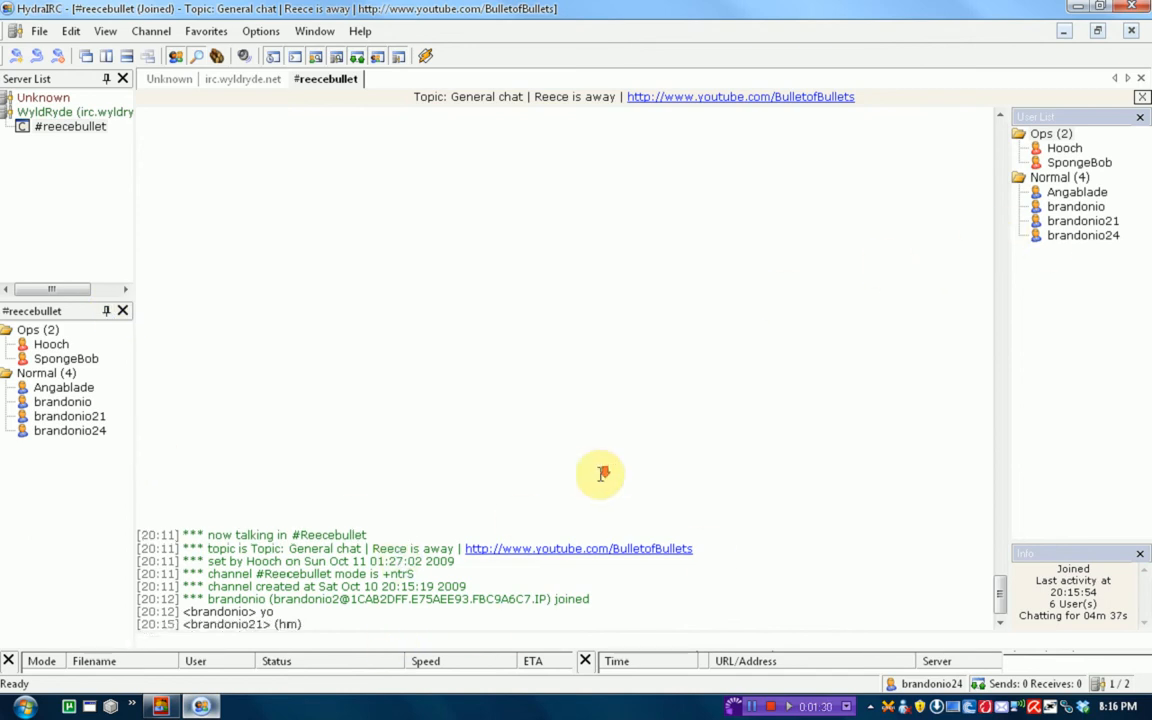
text(Lol)
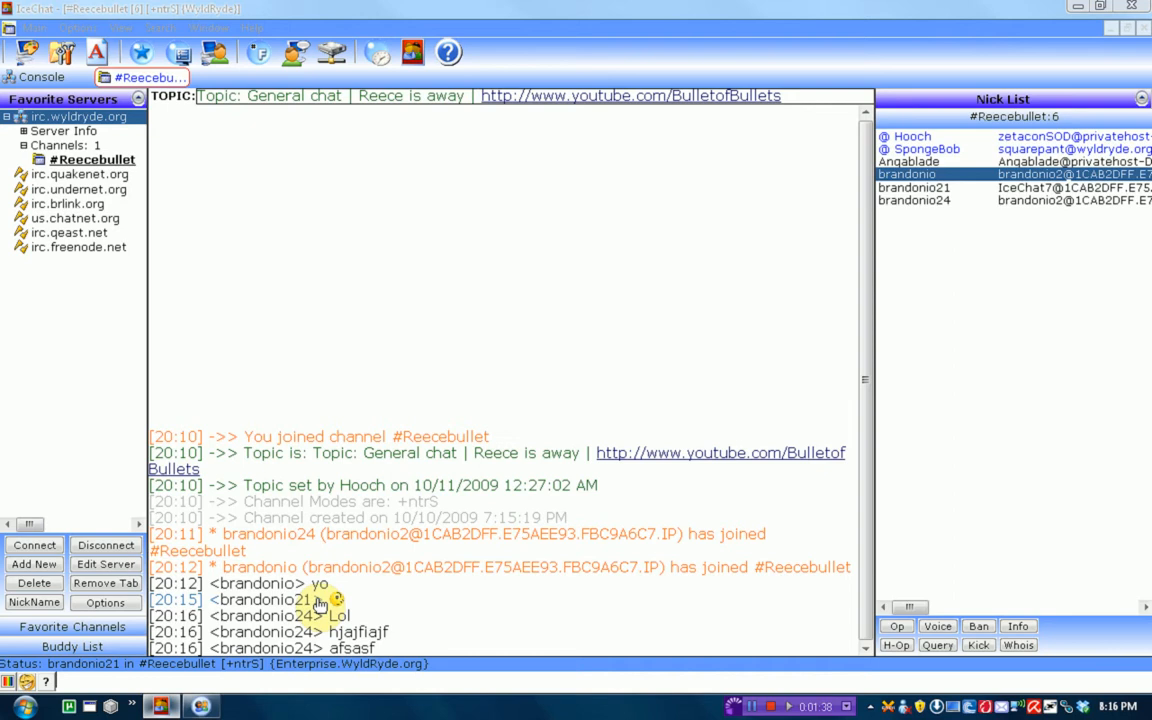
text(as)
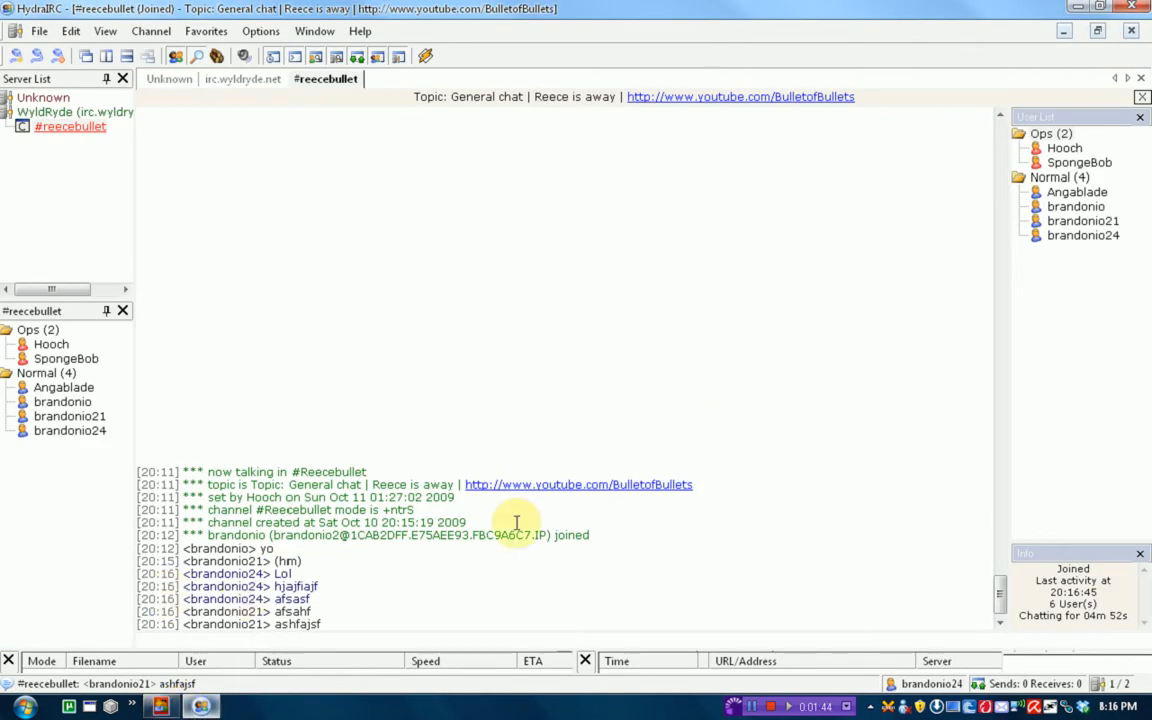
mouse_move(900, 710)
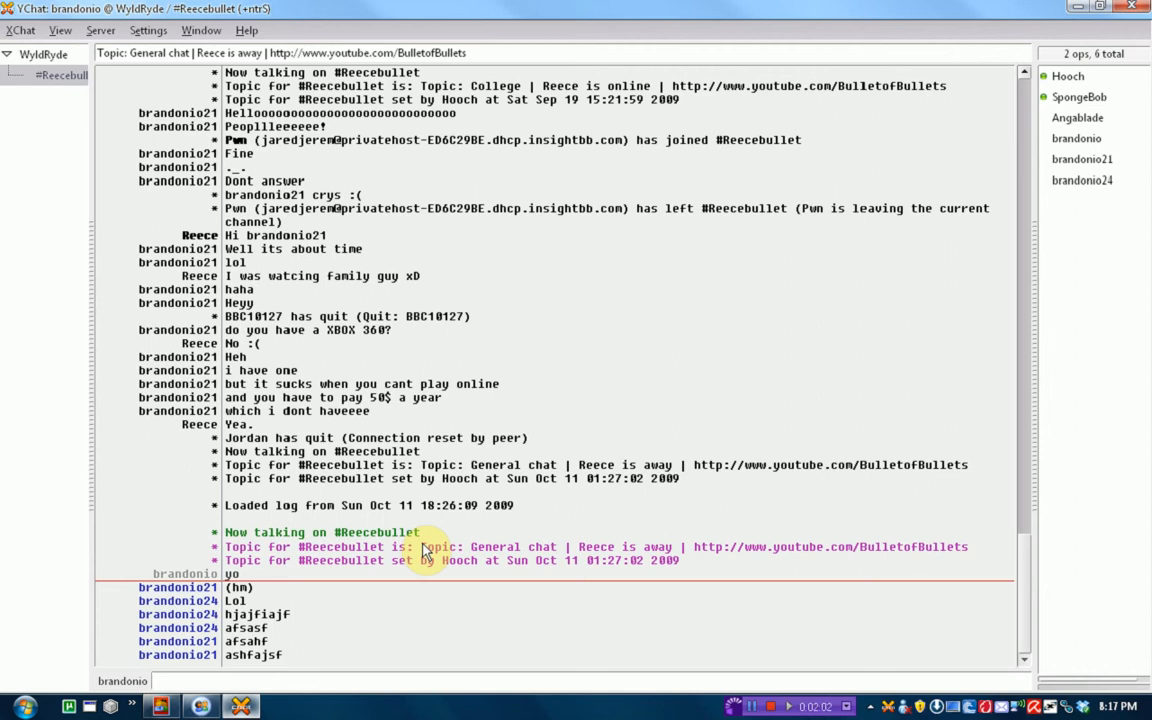
mouse_move(855, 313)
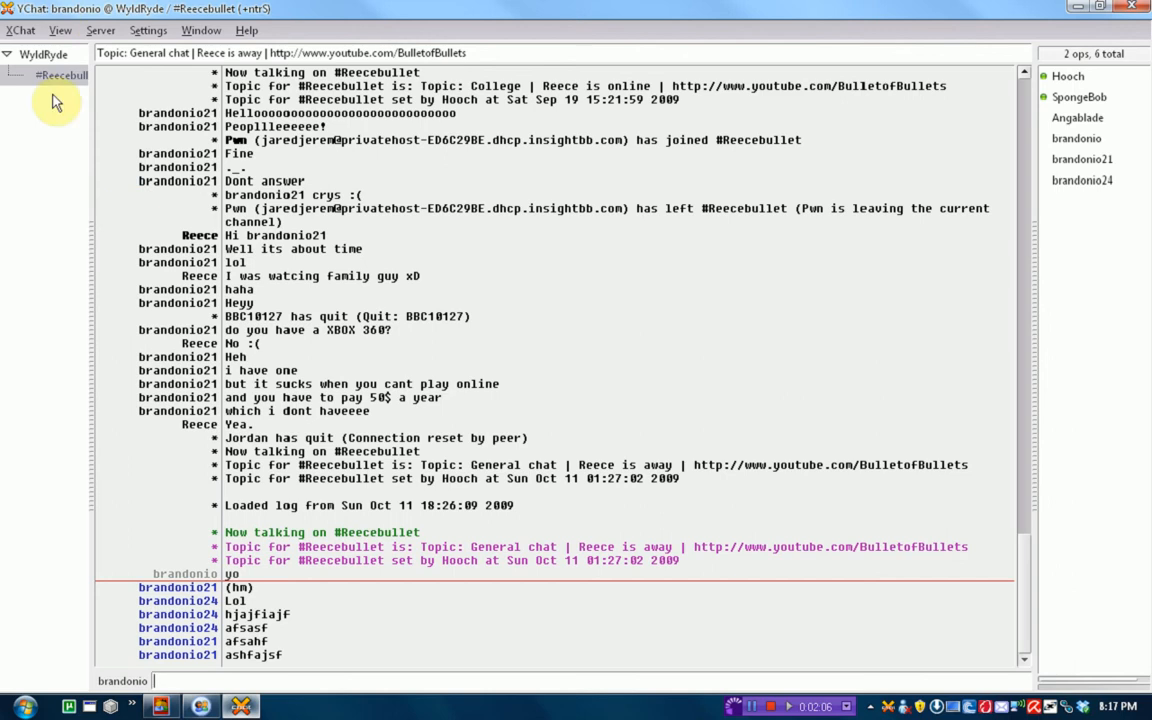
Focus #Reecebullet in X-Chat 2 and post the test message 'hgfaiuh'.
click(160, 706)
text(a)
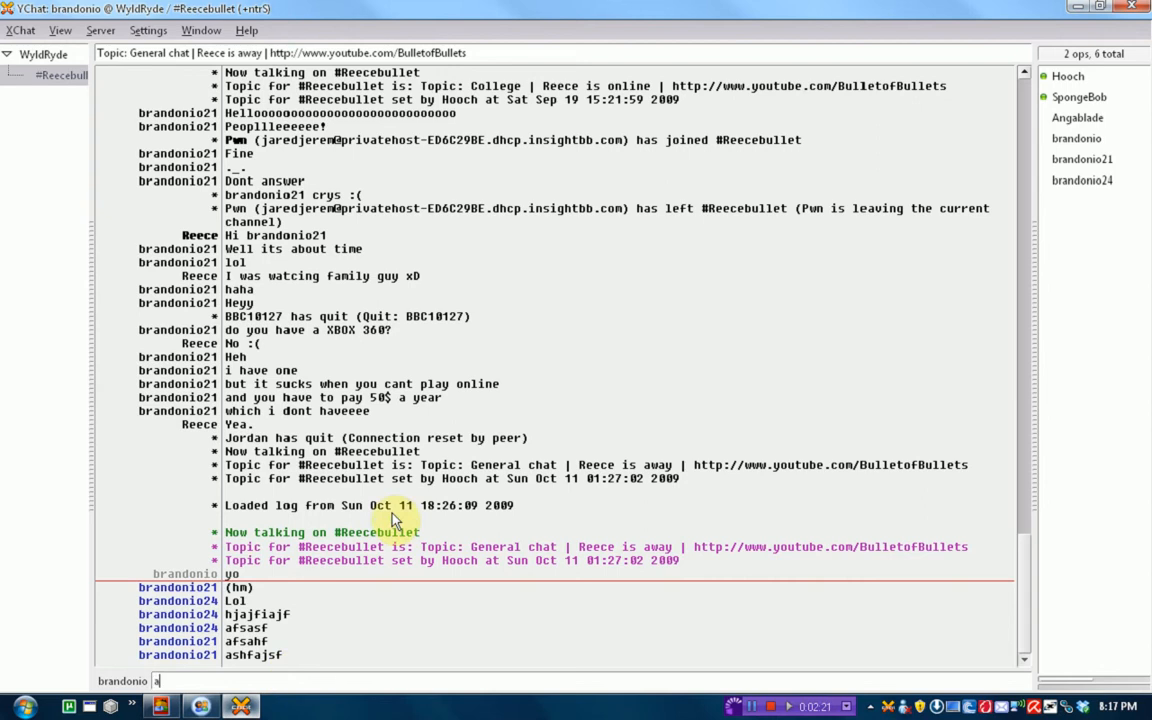
text(hgfaiuh)
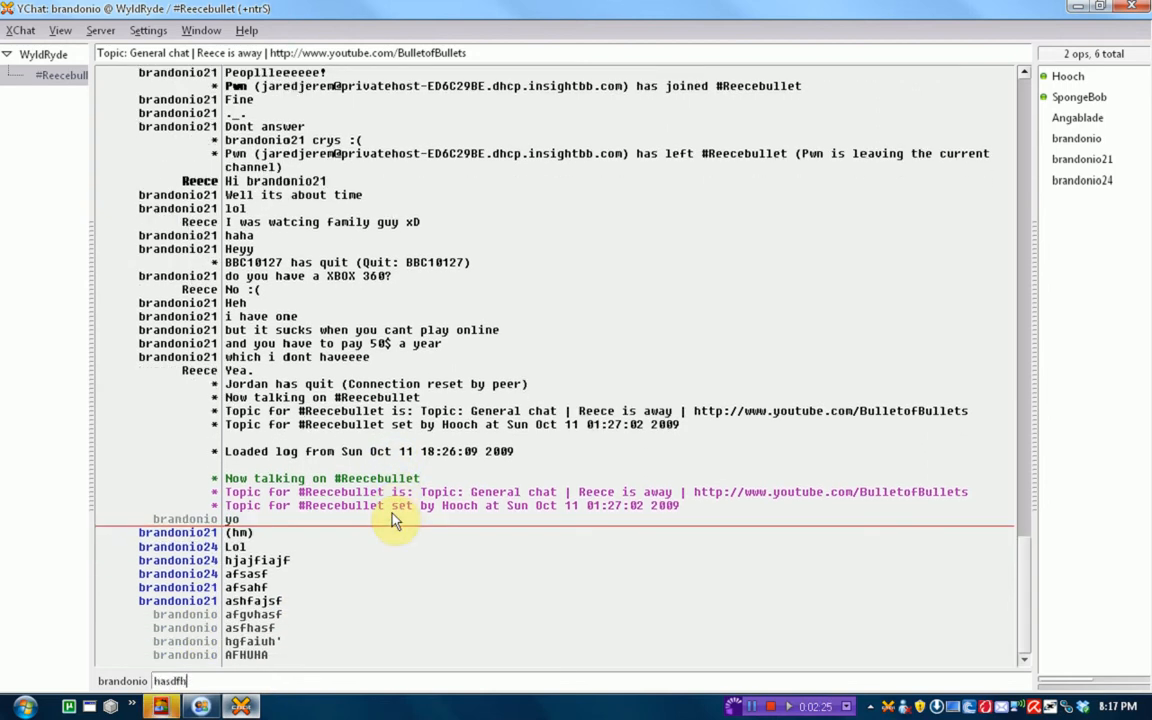
click(202, 707)
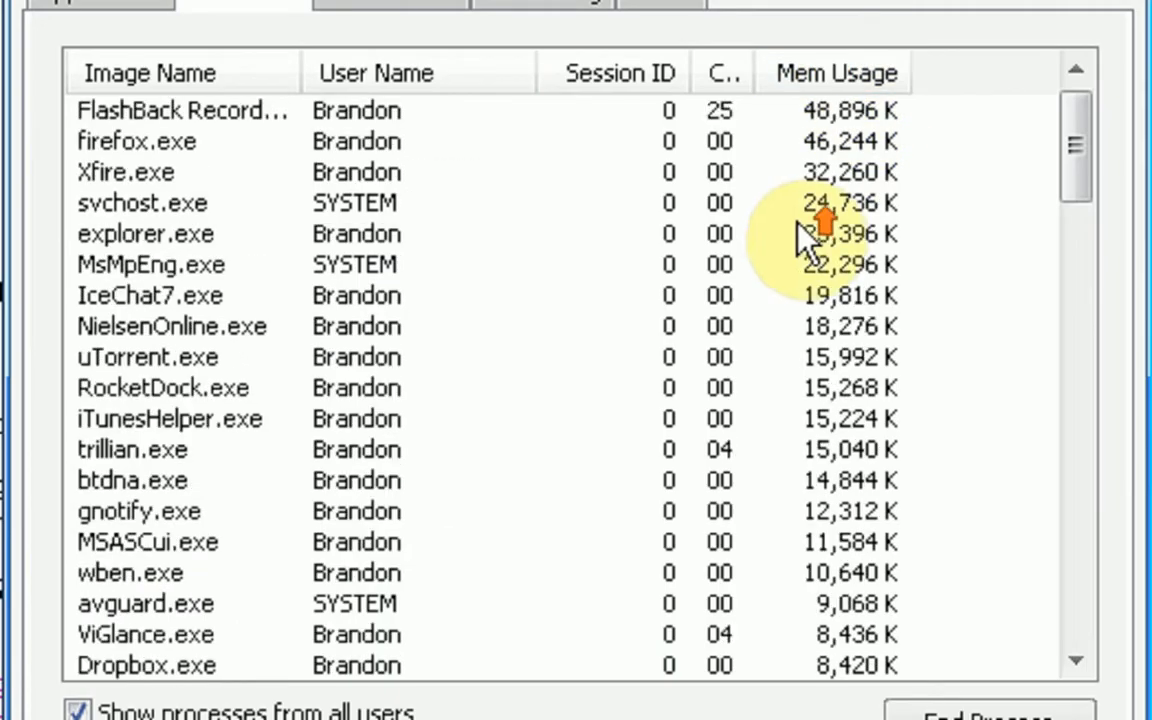
Check Task Manager memory use: xchat.exe at 6,964 K, HydraIRC.exe at 6,104 K.
click(180, 110)
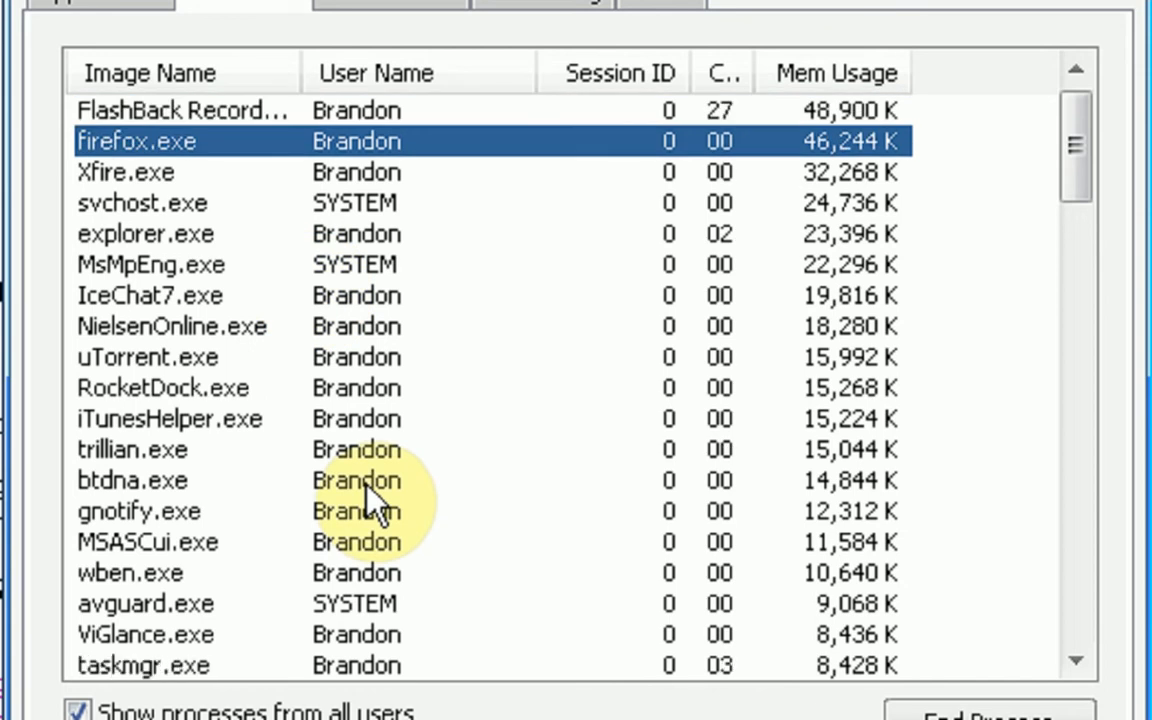
click(145, 233)
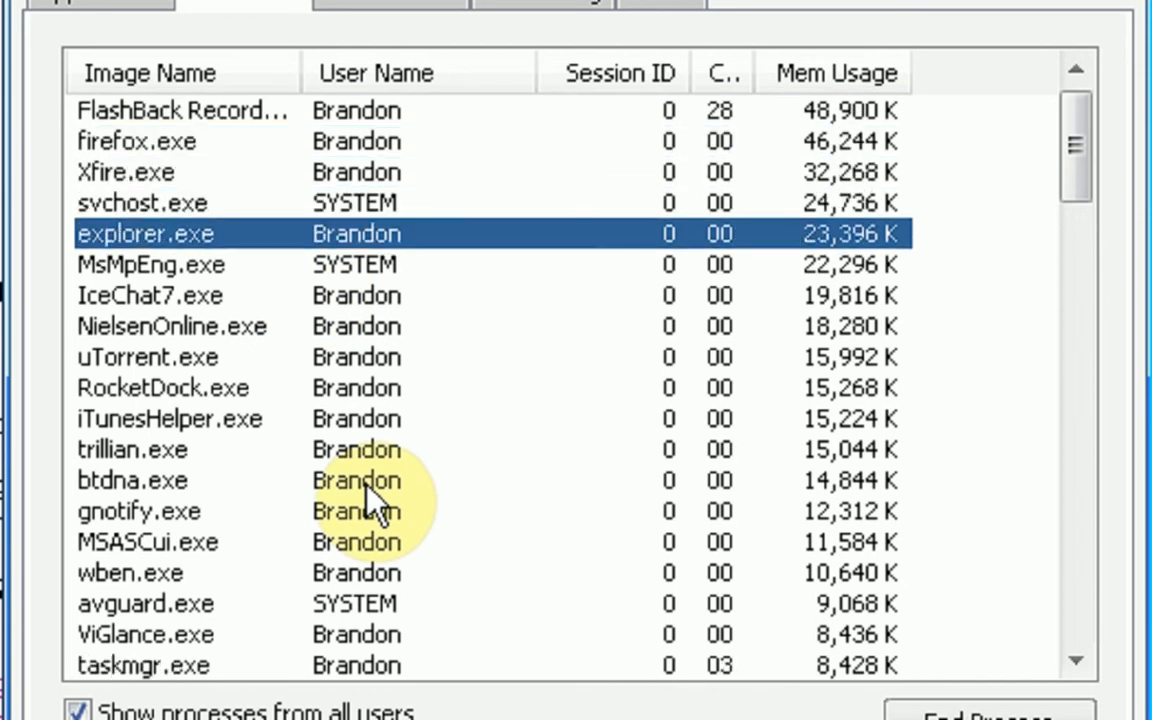
click(150, 295)
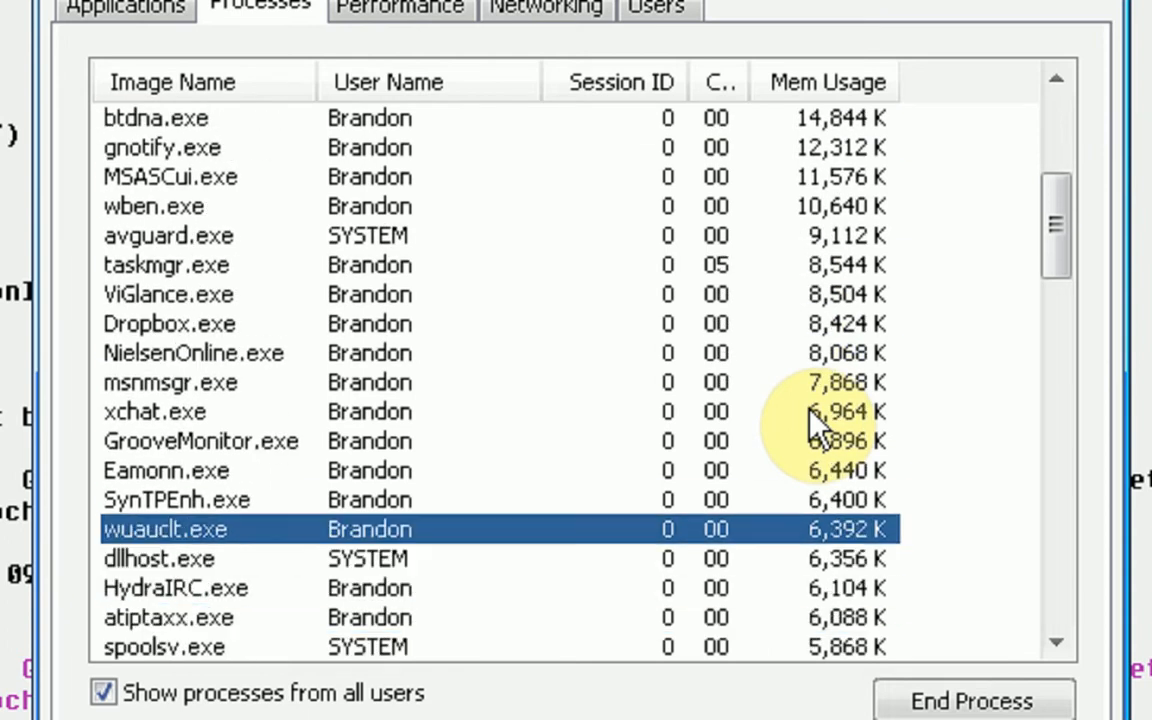
click(155, 411)
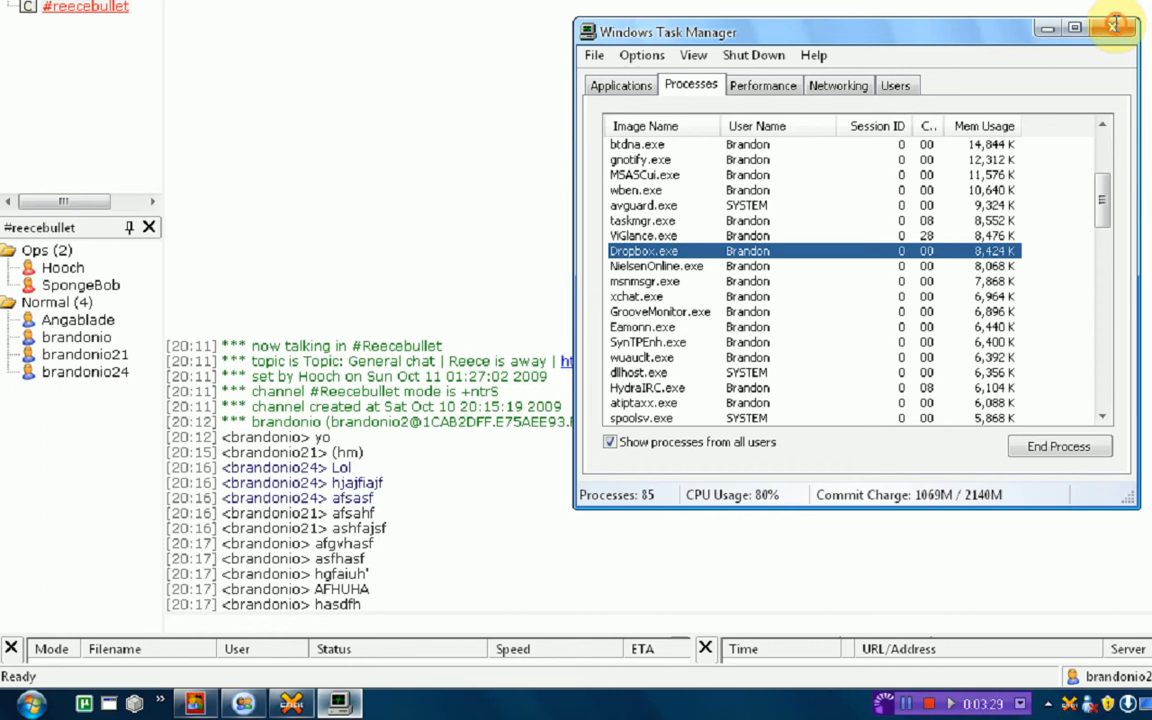
Close Task Manager and browse X-Chat 2's Server and Window menus.
click(1113, 27)
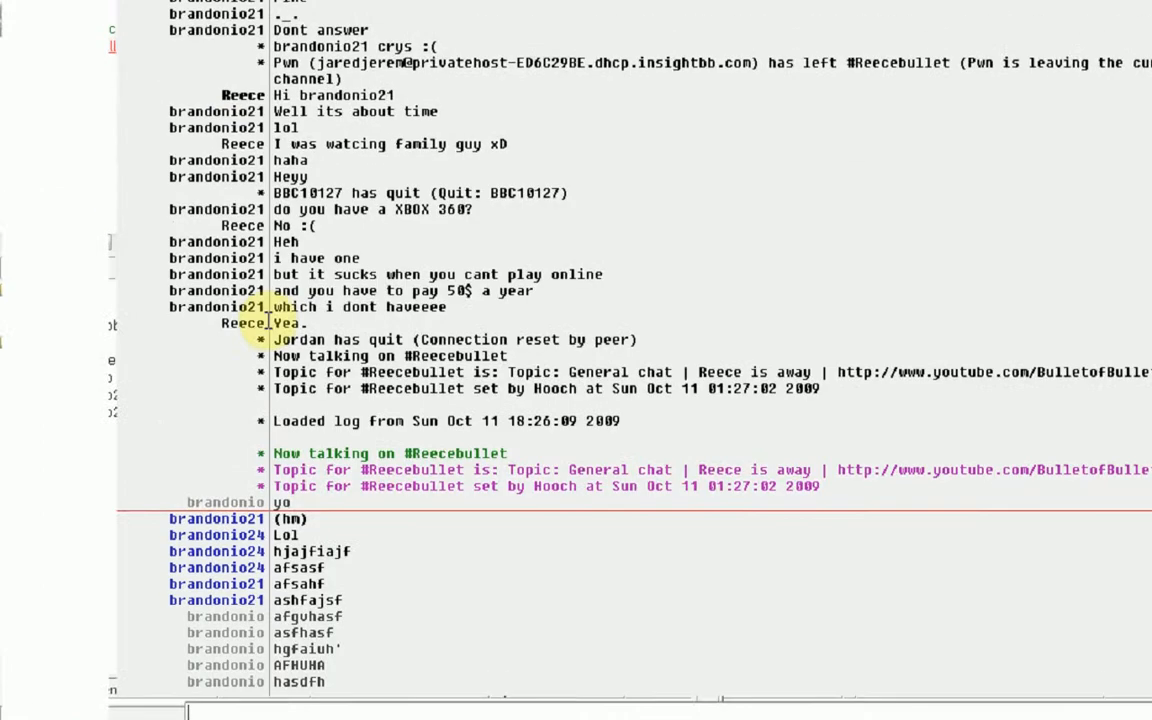
click(123, 38)
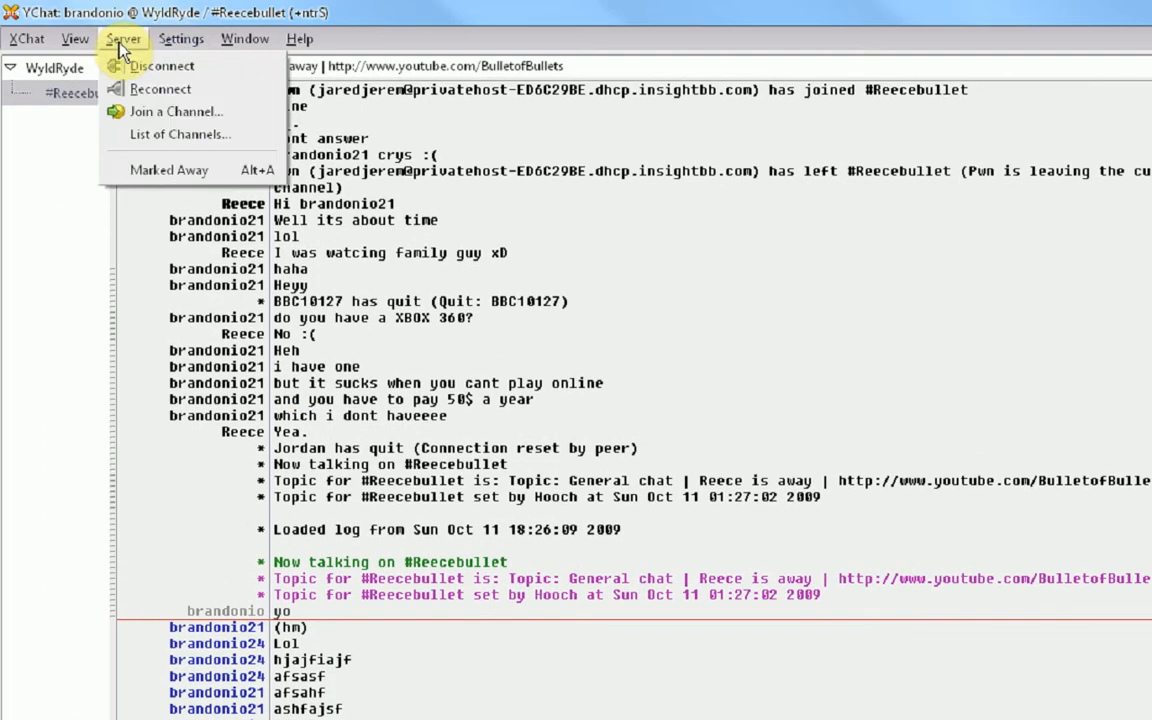
click(27, 38)
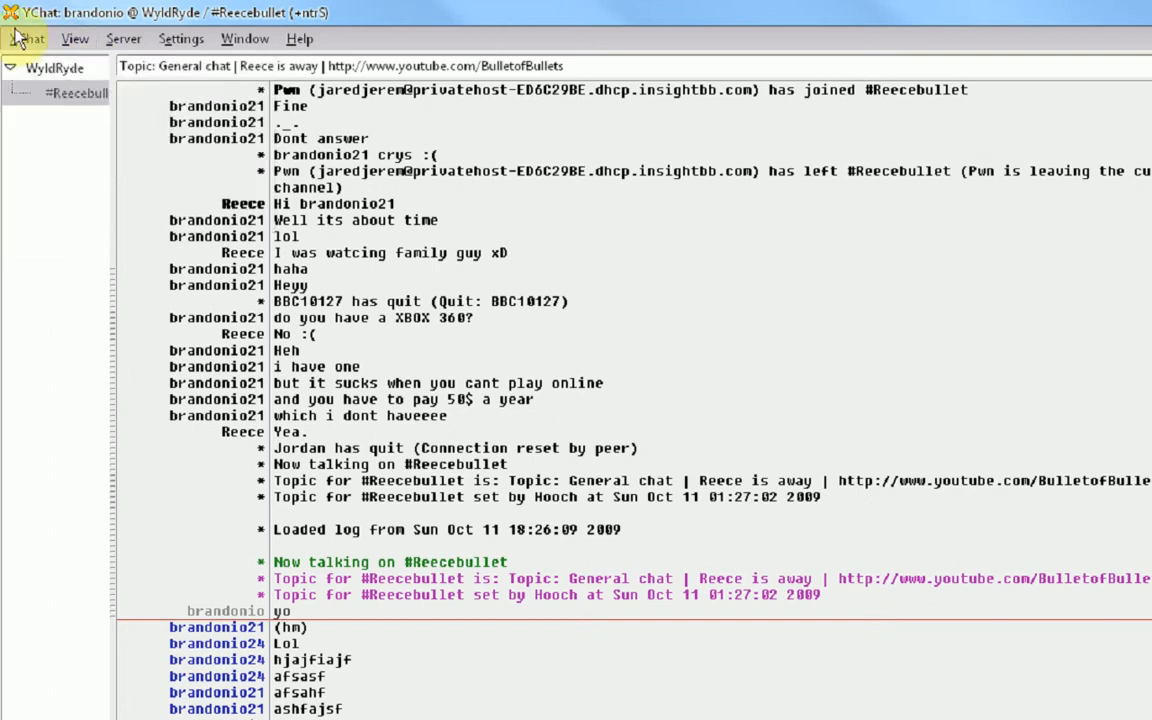
click(244, 38)
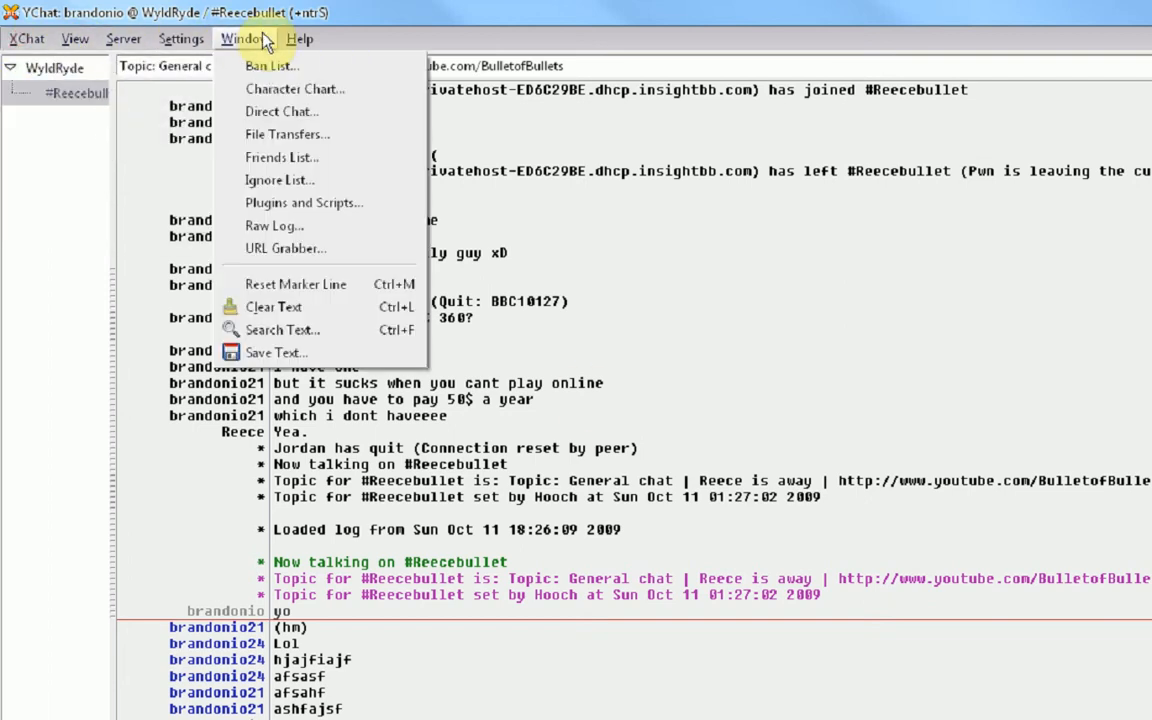
click(299, 38)
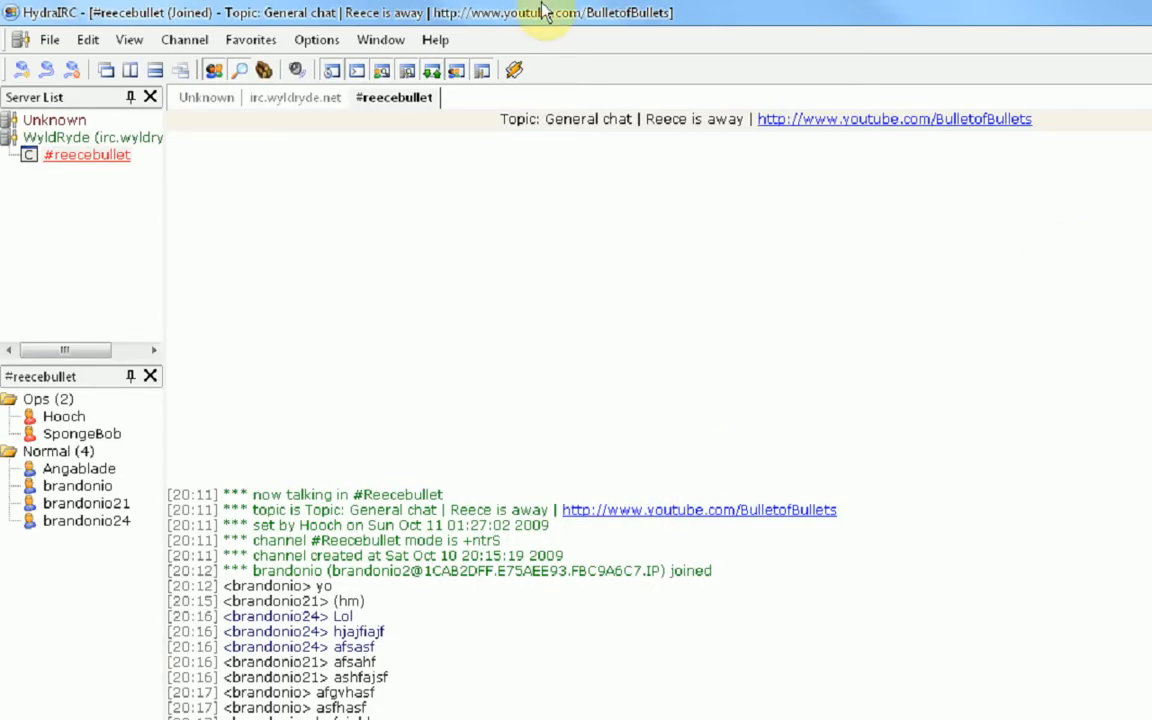
View HydraIRC's irc.wyldryde.net server messages, then switch back to the #reecebullet tab.
click(295, 97)
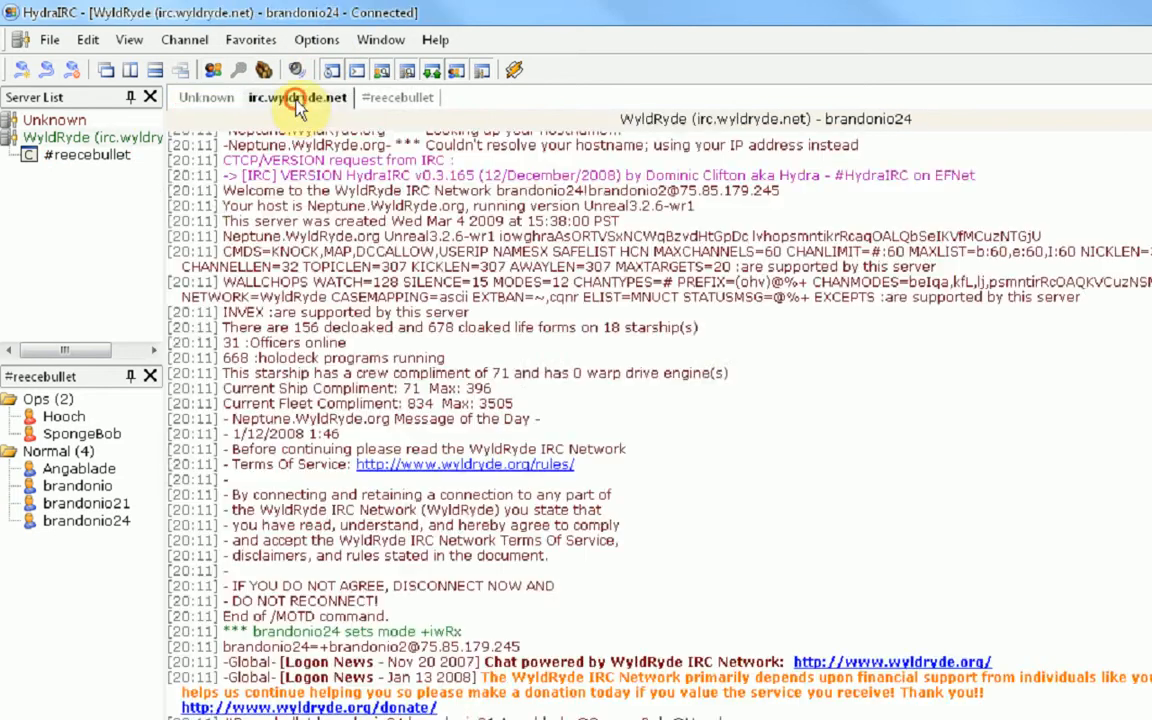
click(398, 97)
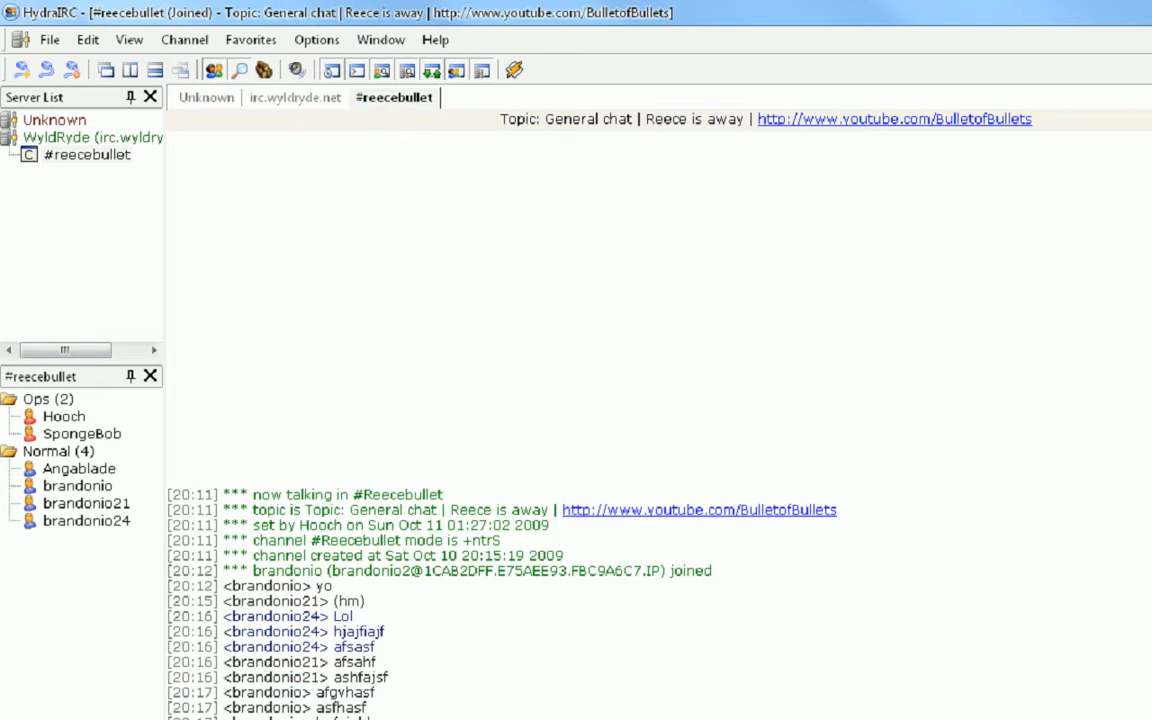
click(150, 376)
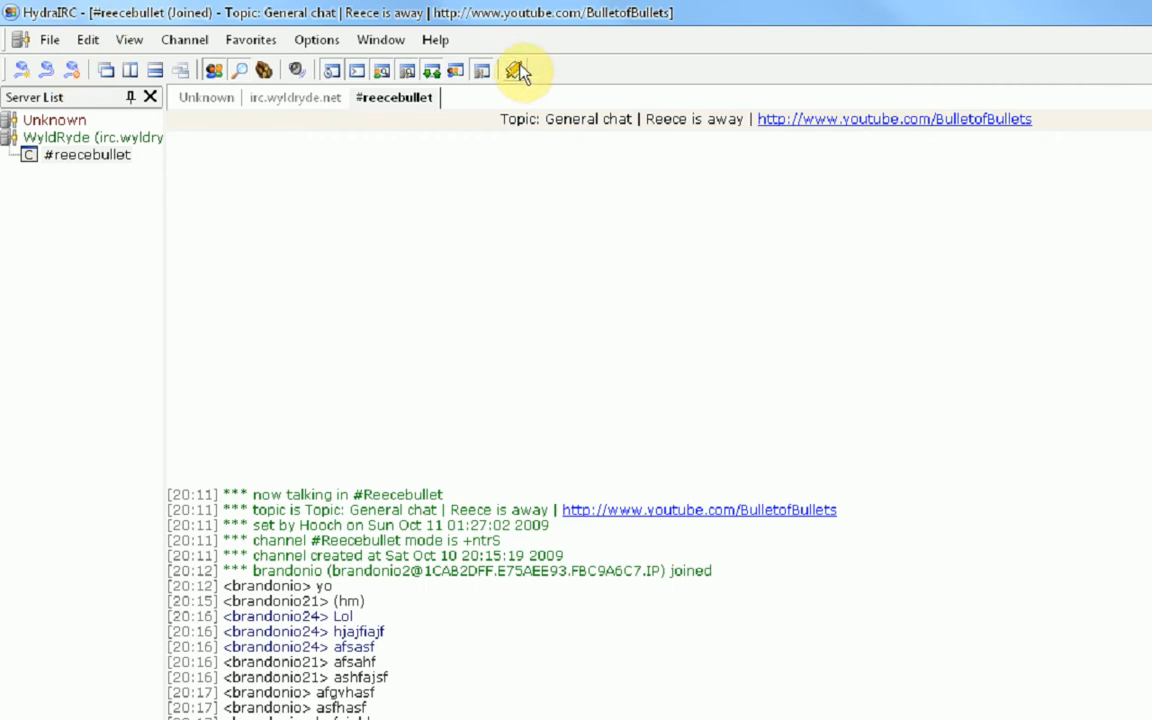
mouse_move(268, 69)
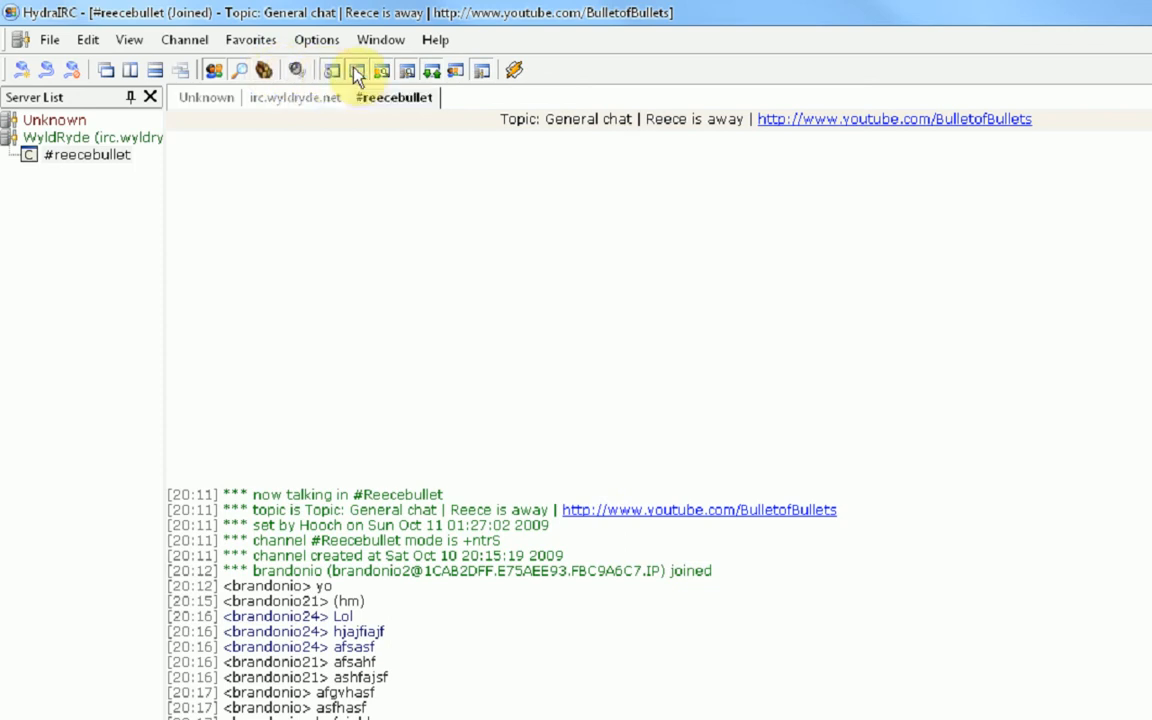
mouse_move(108, 78)
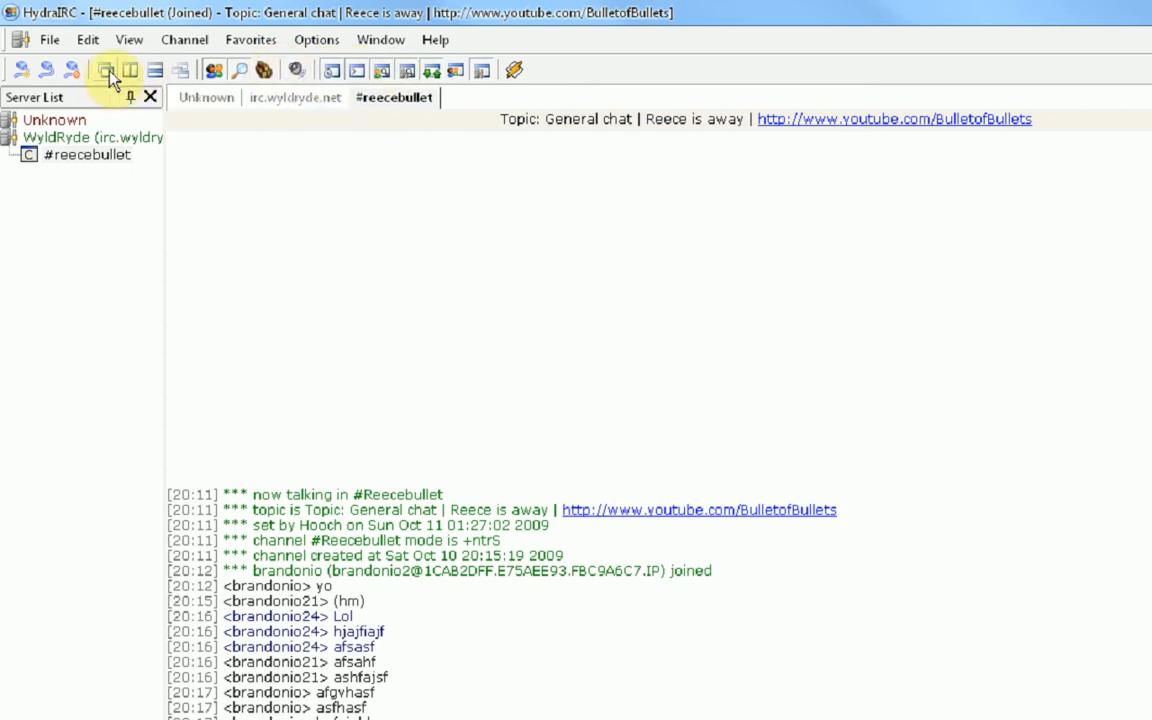
click(106, 70)
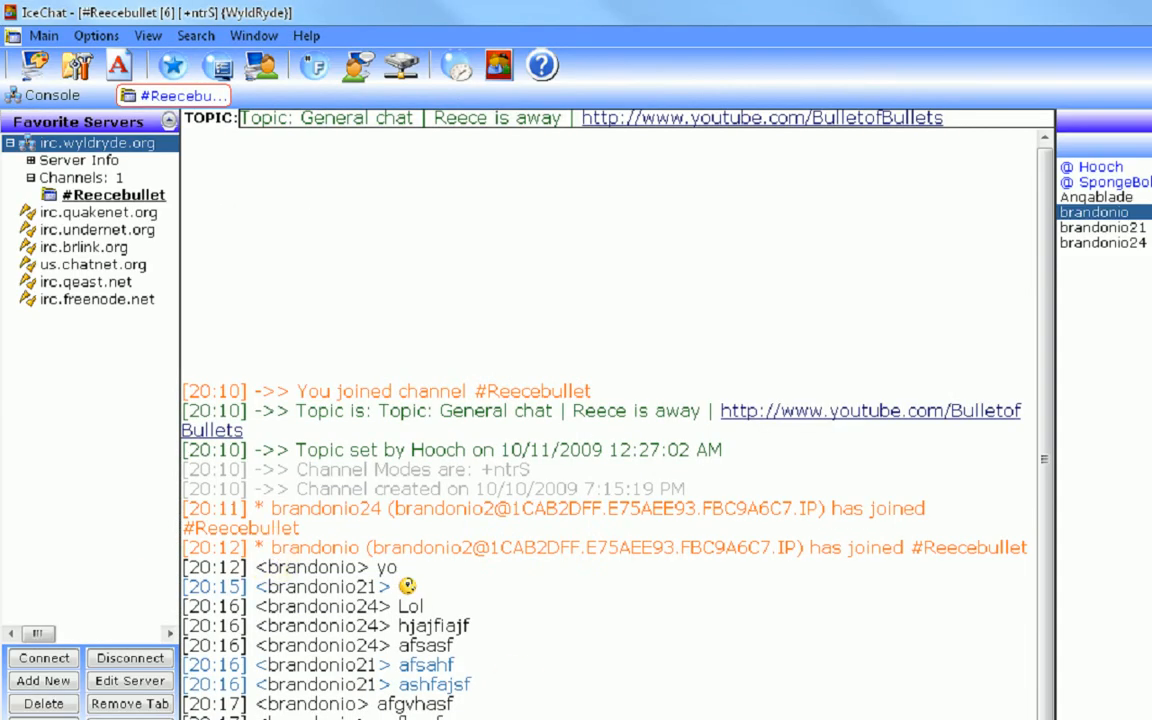
mouse_move(368, 665)
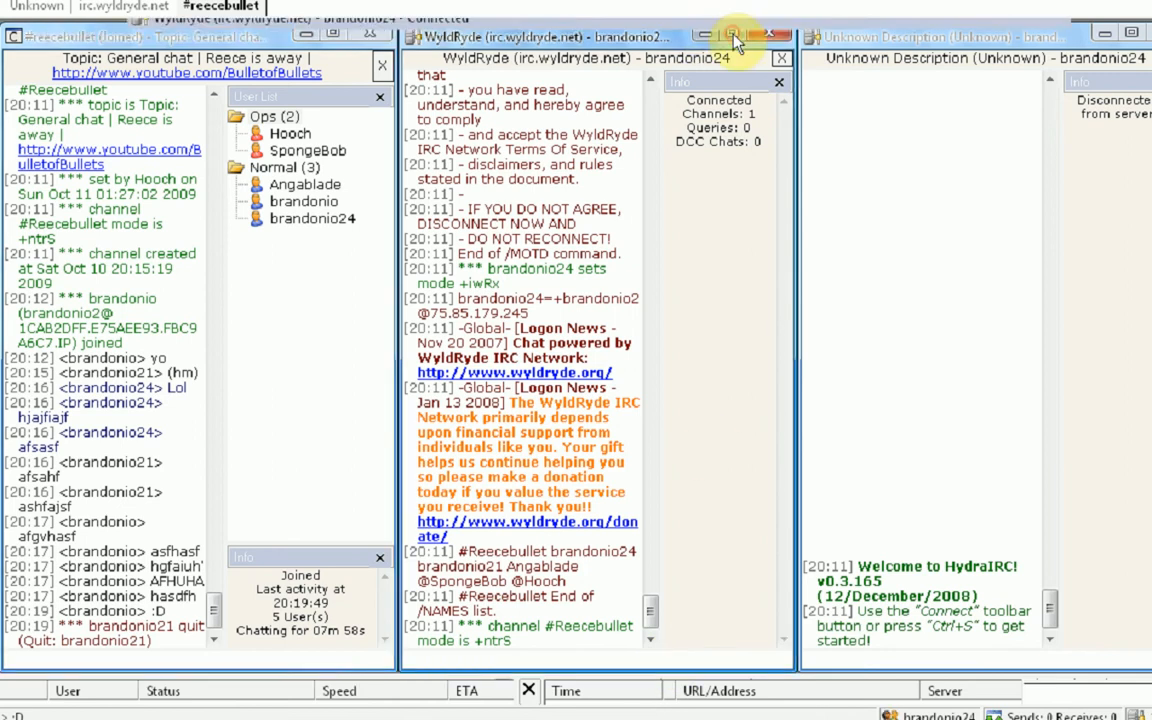
Maximize the irc.wyldryde.net server window and scroll down through its log.
click(729, 35)
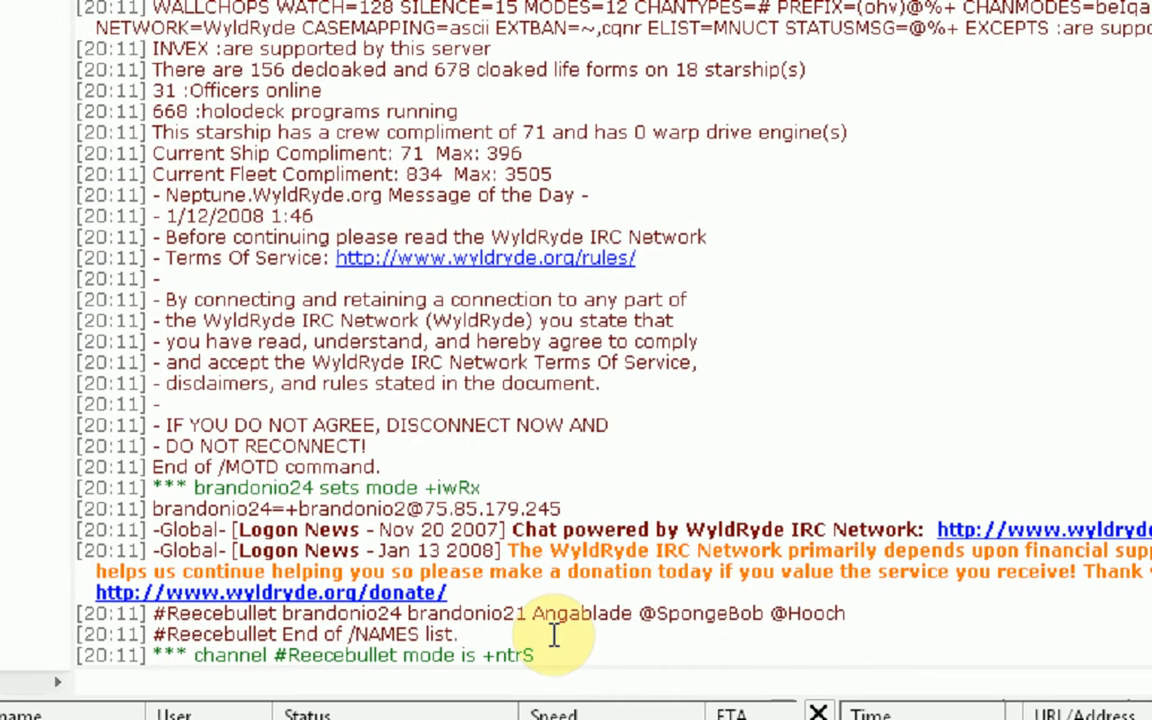
mouse_move(430, 540)
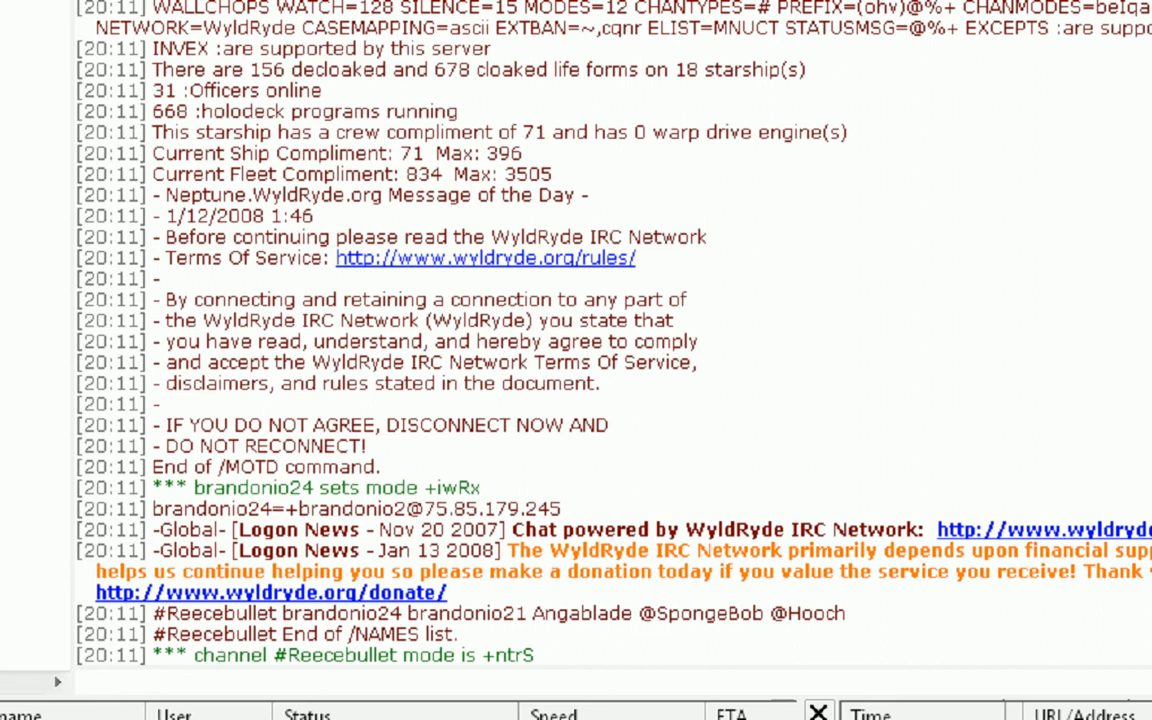
scroll(down, 3)
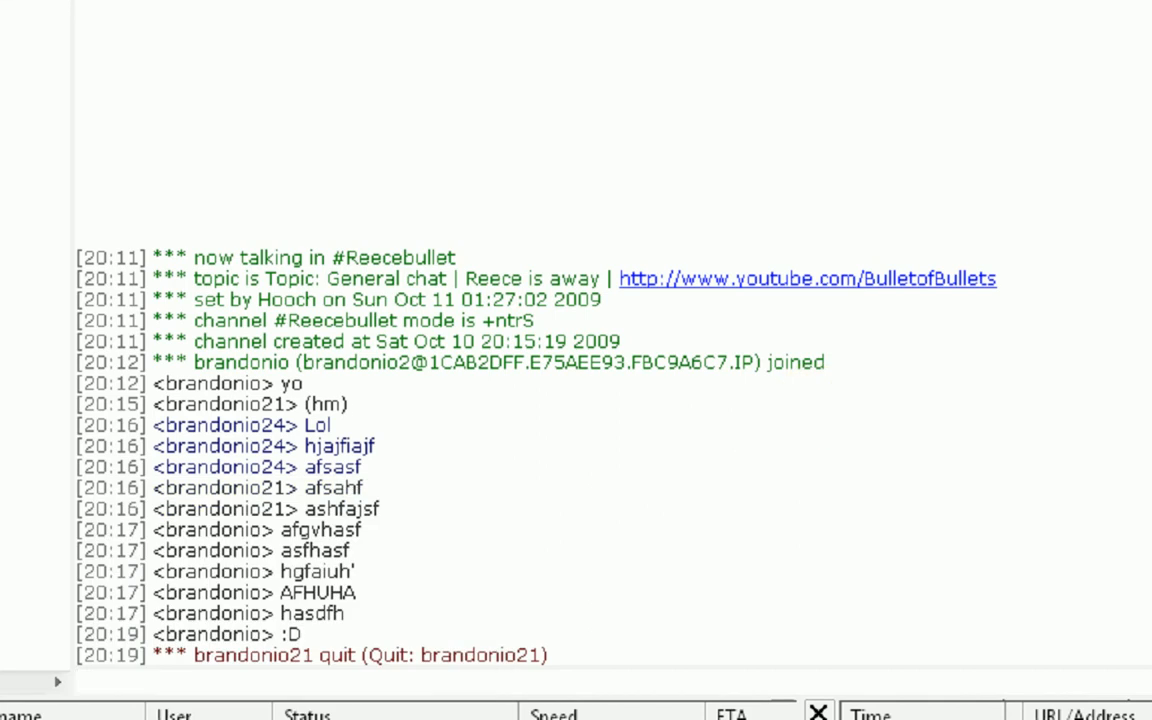
mouse_move(744, 467)
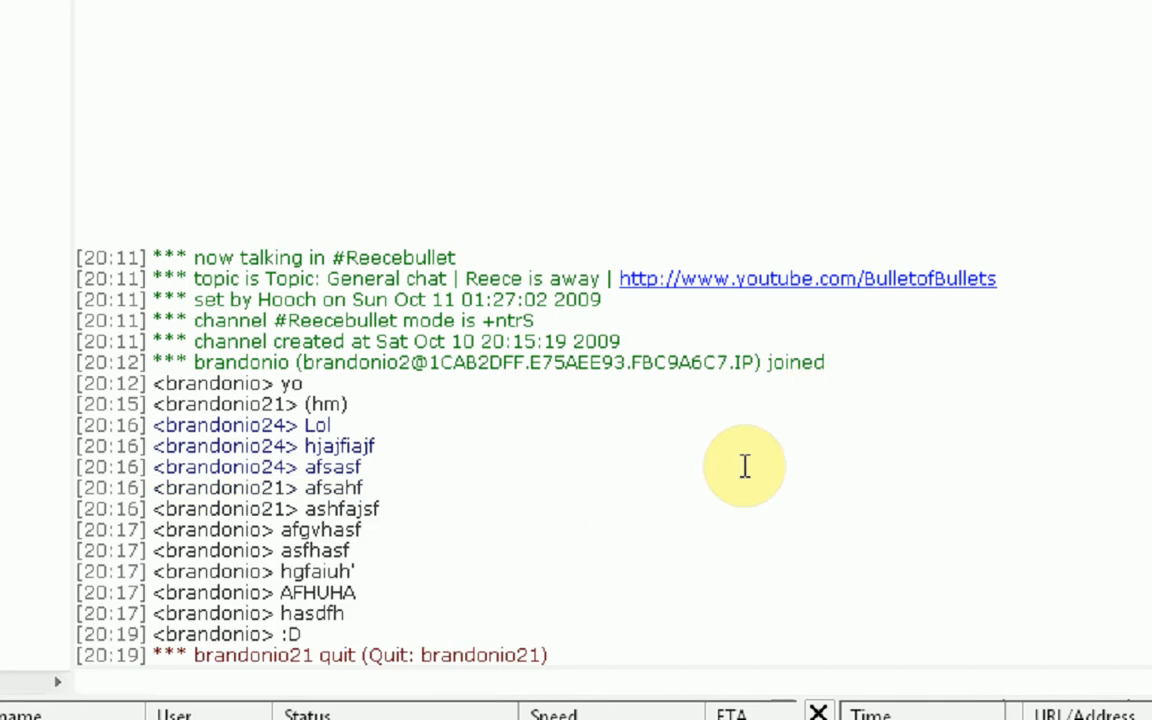
mouse_move(744, 466)
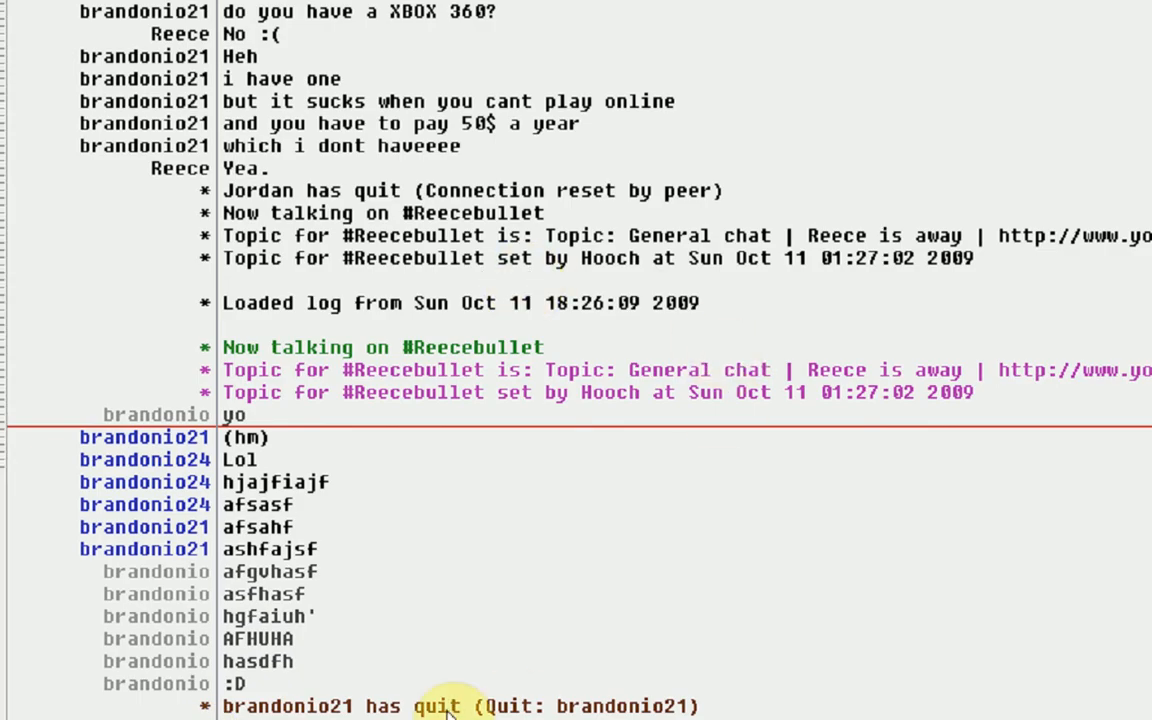
mouse_move(760, 168)
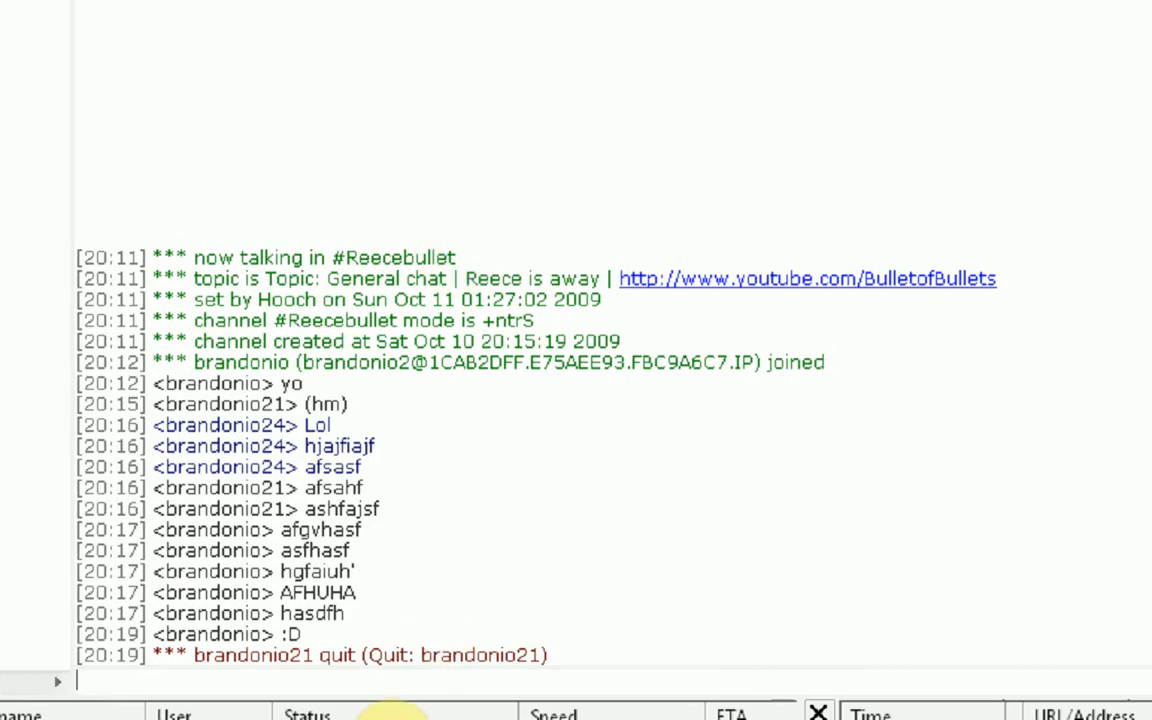
mouse_move(467, 473)
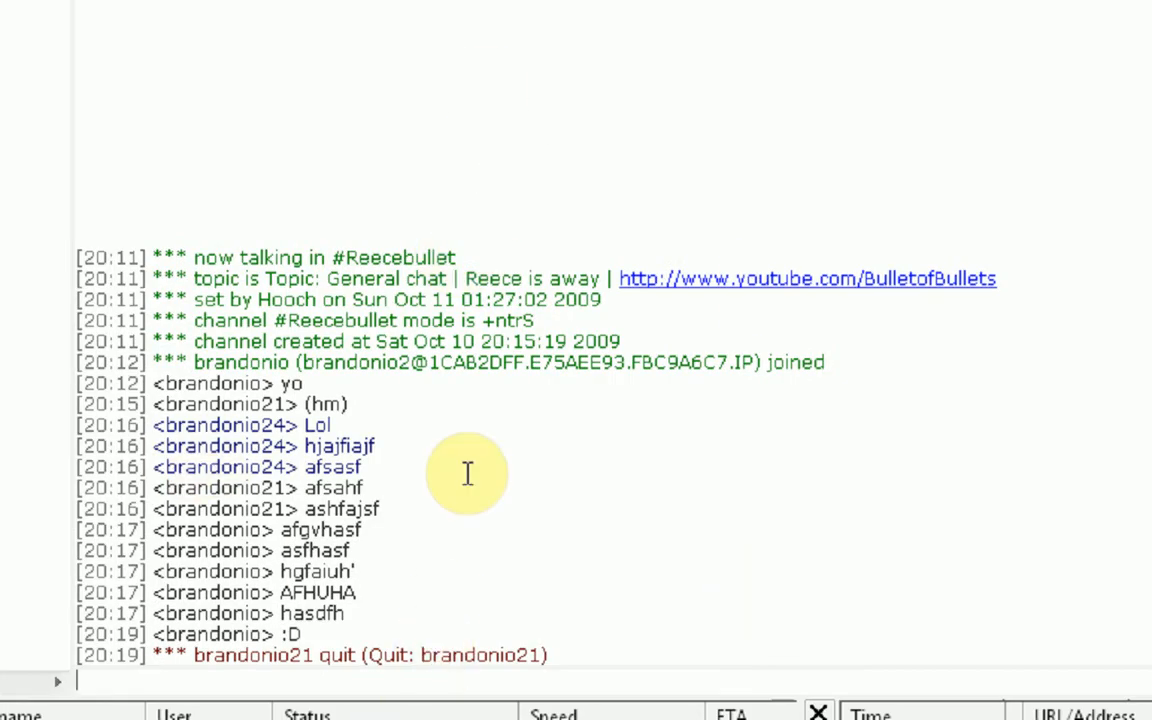
mouse_move(728, 475)
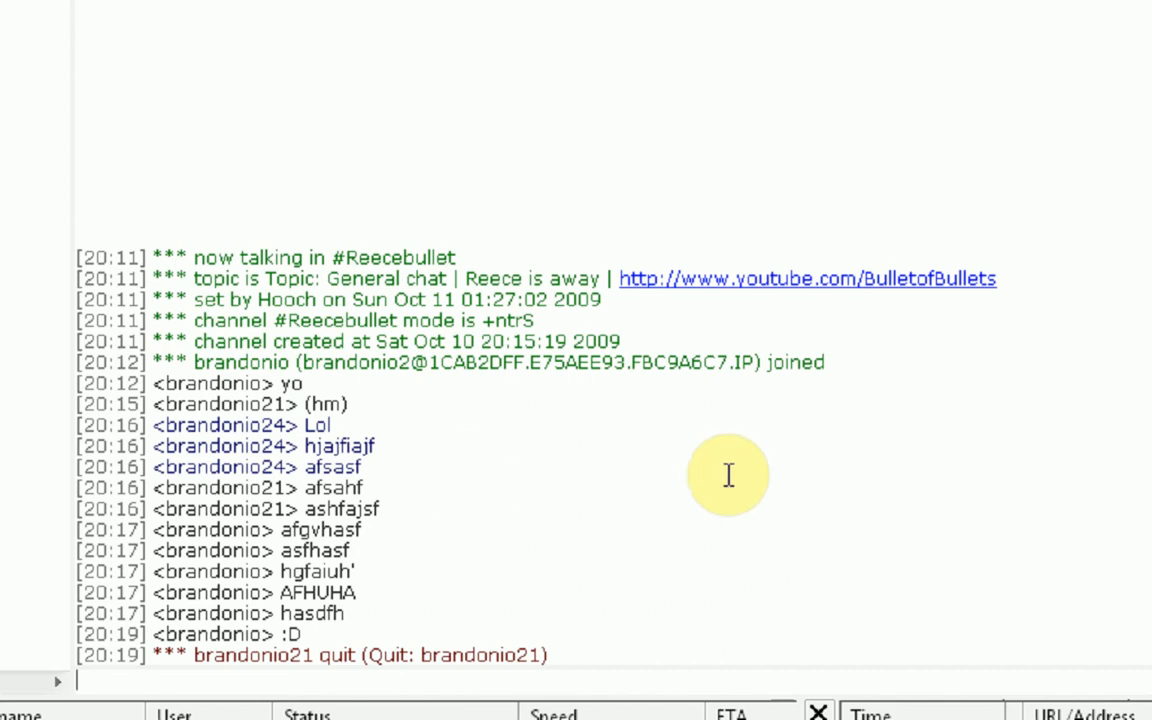
mouse_move(1085, 660)
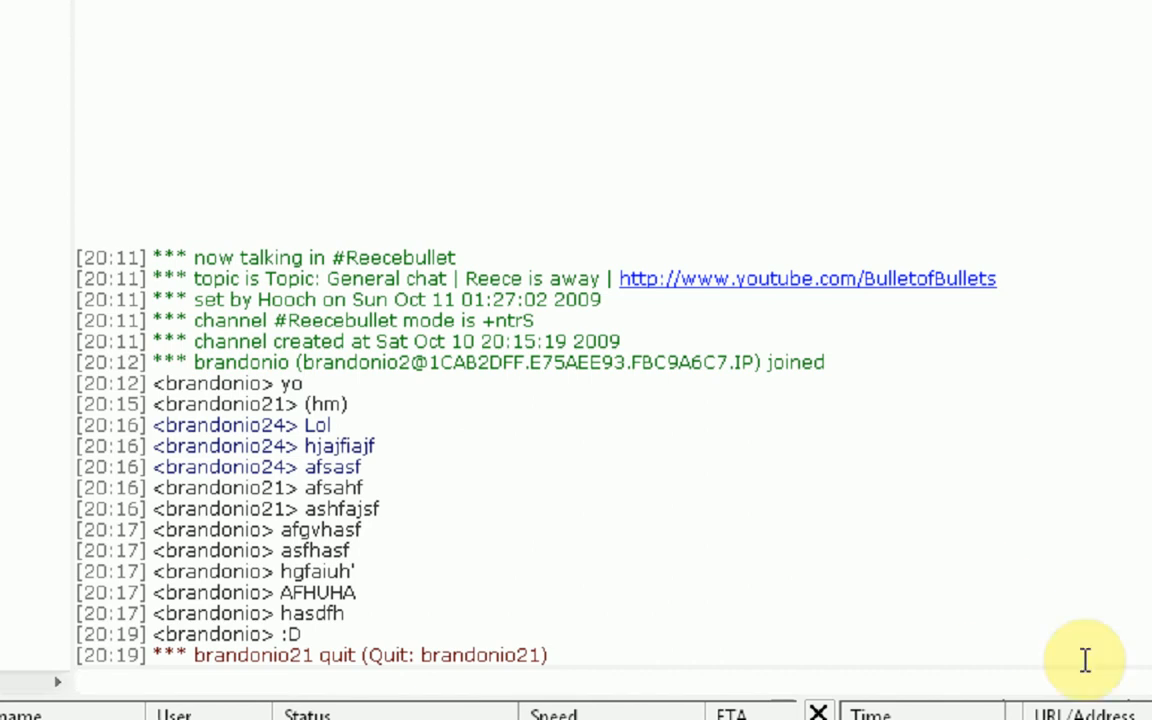
mouse_move(1123, 643)
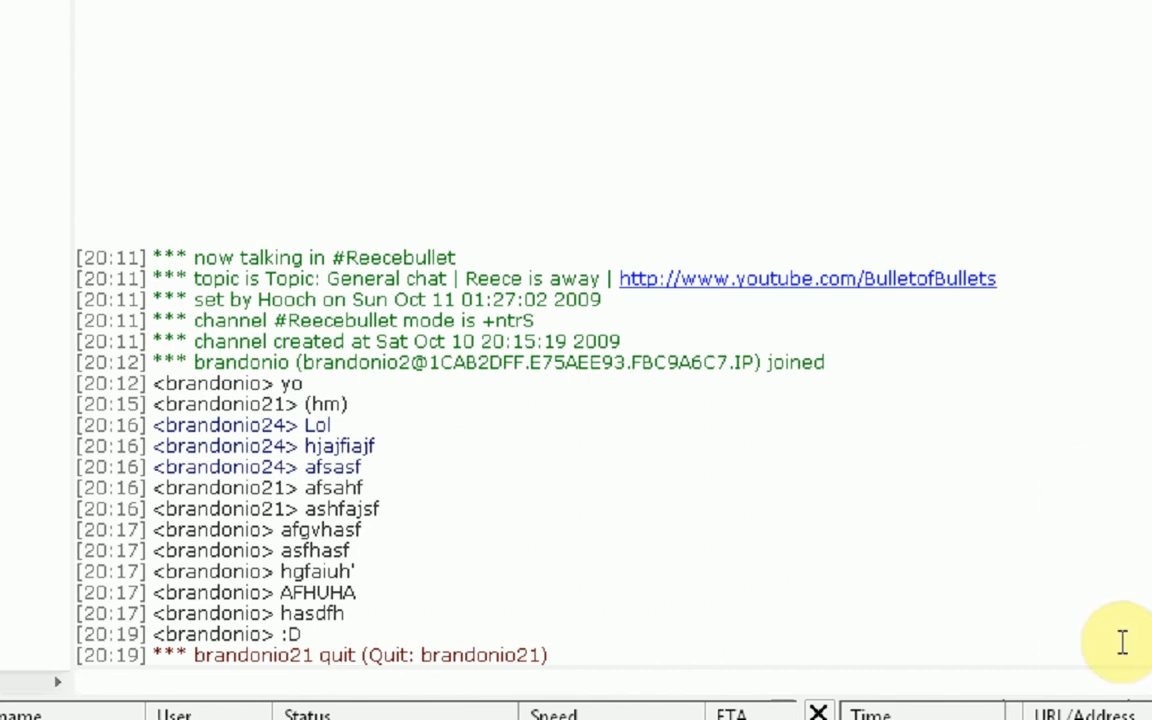